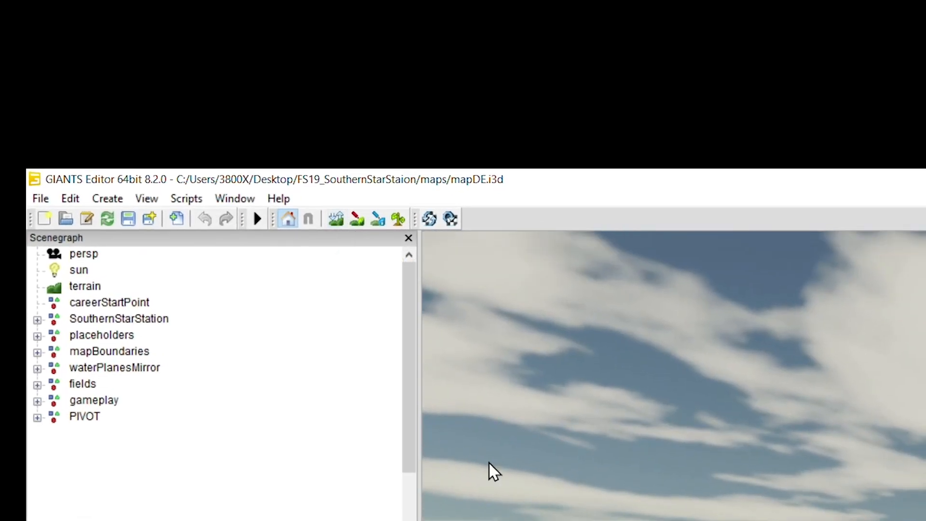
mouse_move(378, 219)
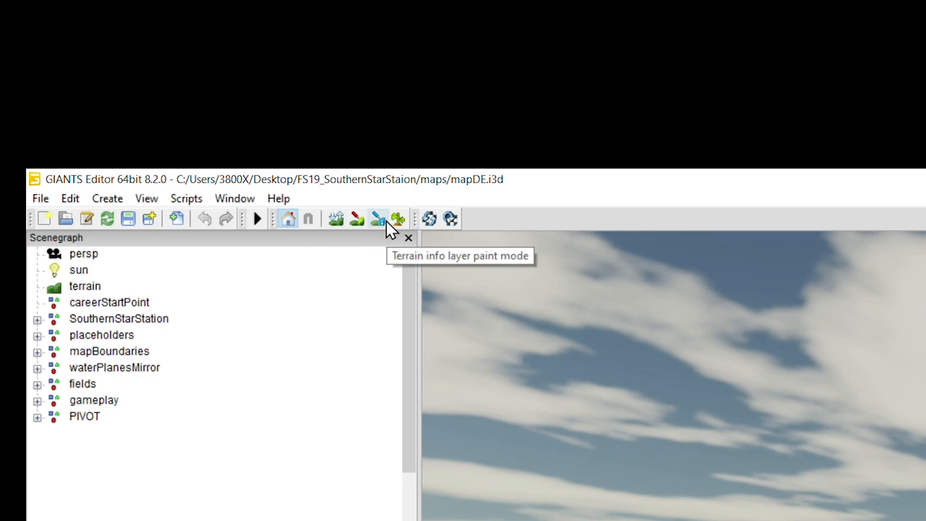
mouse_move(398, 219)
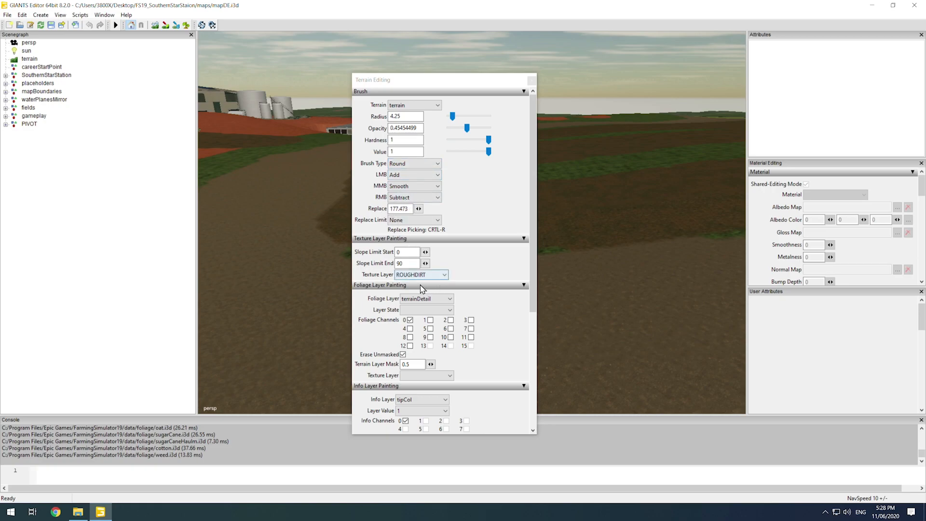
Review the Foliage Layer and Info Layer choices, keeping tipCol as the info layer
left_click(442, 274)
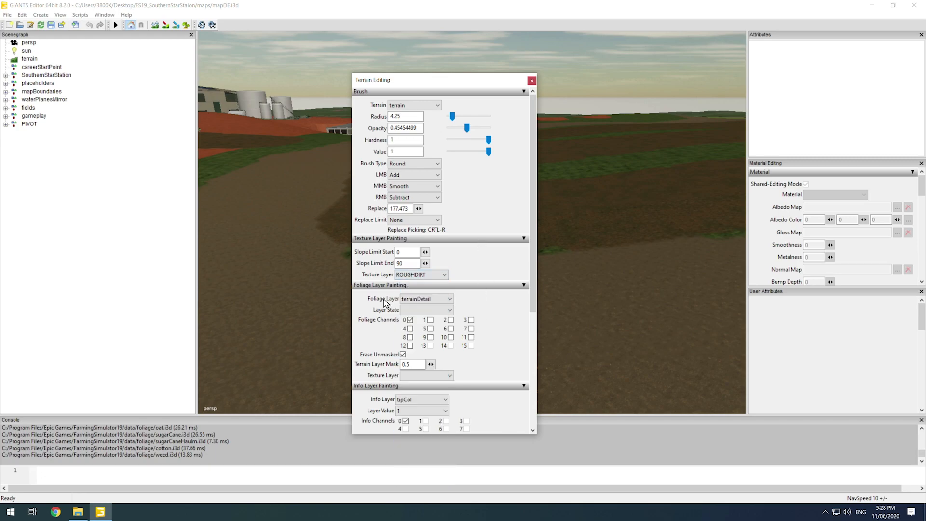
left_click(426, 298)
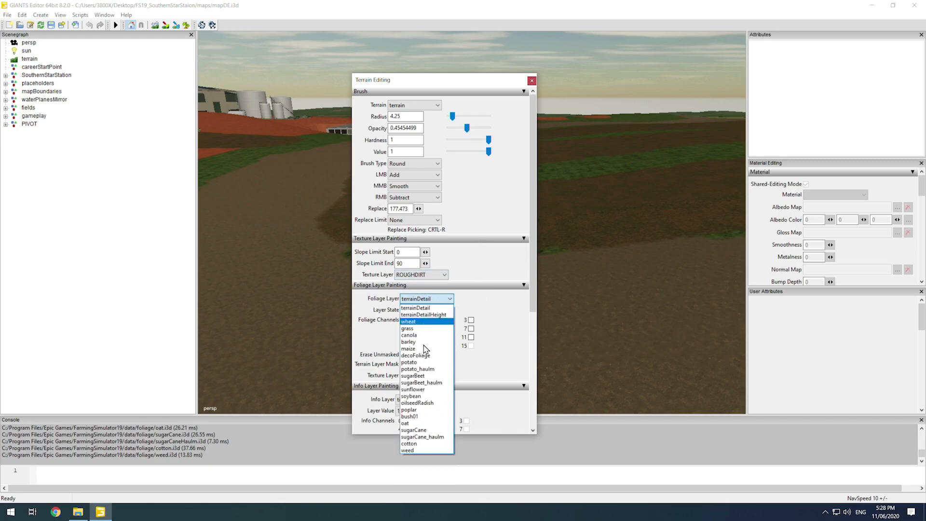
left_click(422, 400)
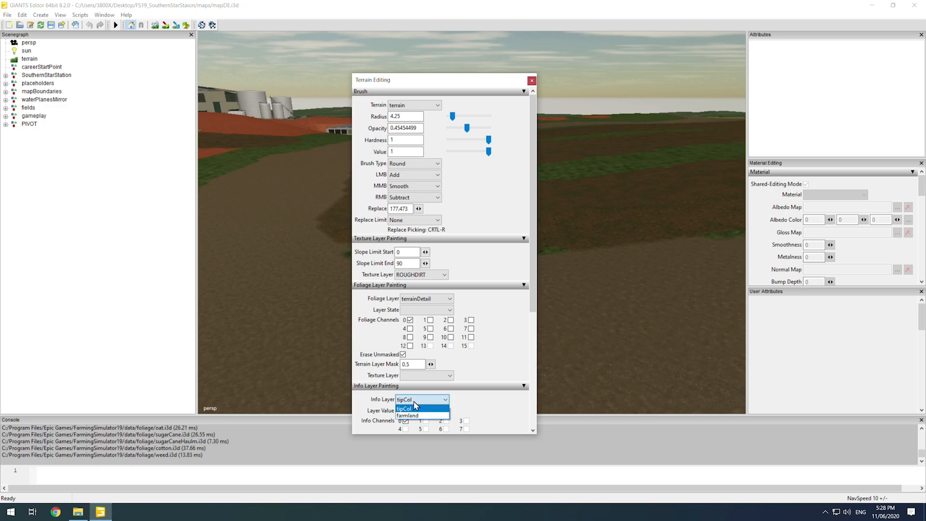
left_click(404, 408)
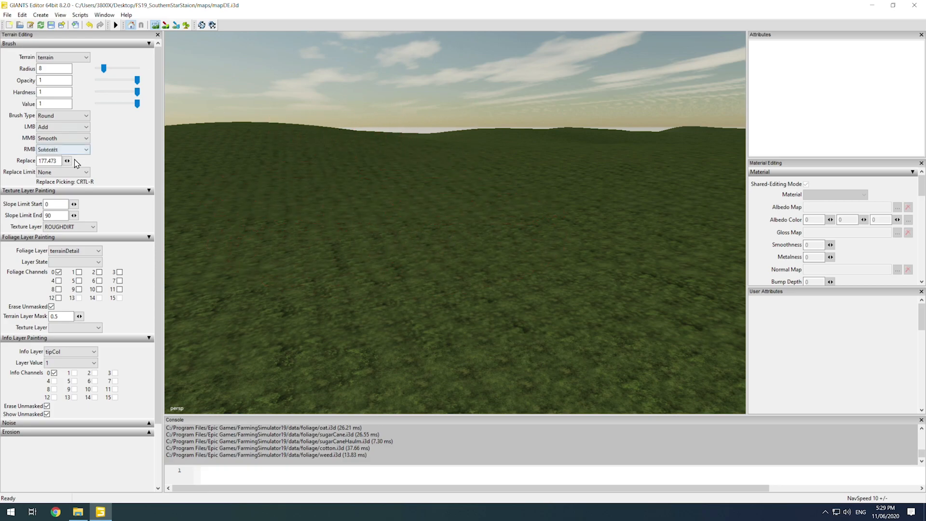
Make the secondary brush replace terrain height with no replace limit
left_click(62, 149)
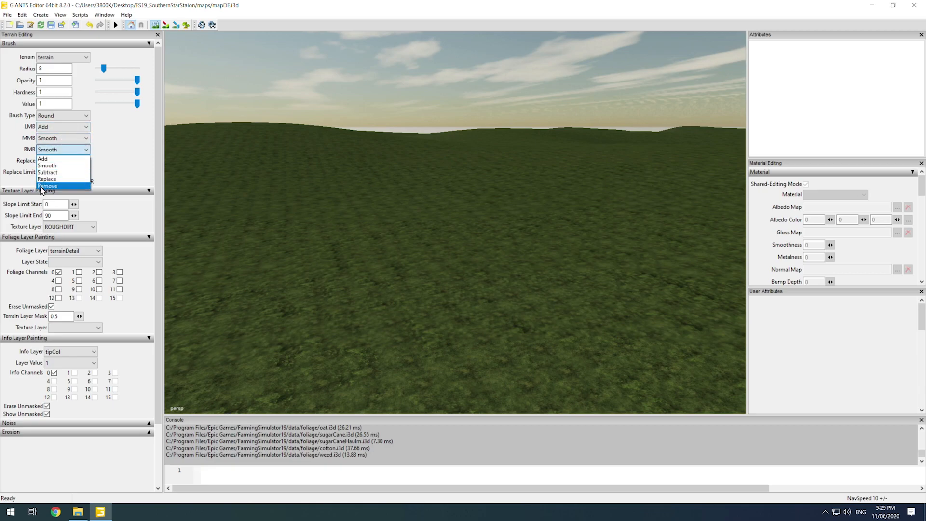
left_click(47, 179)
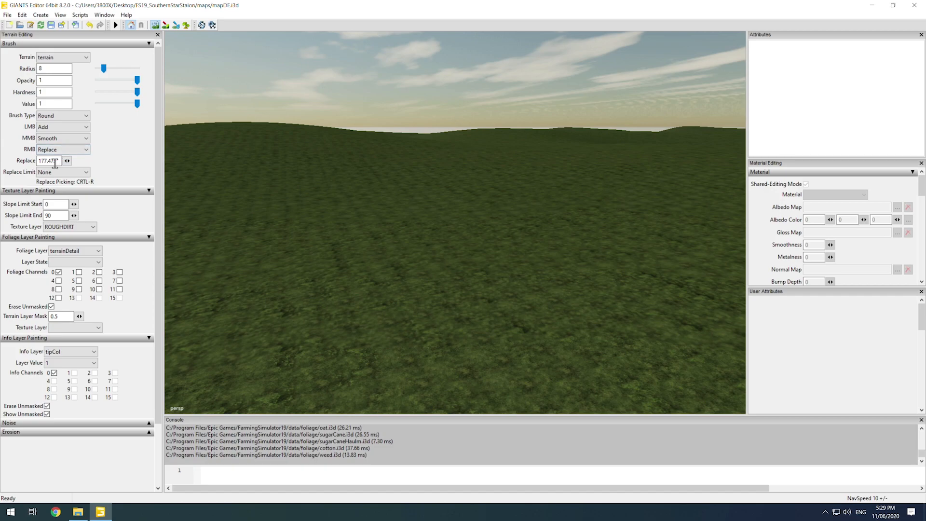
left_click(61, 172)
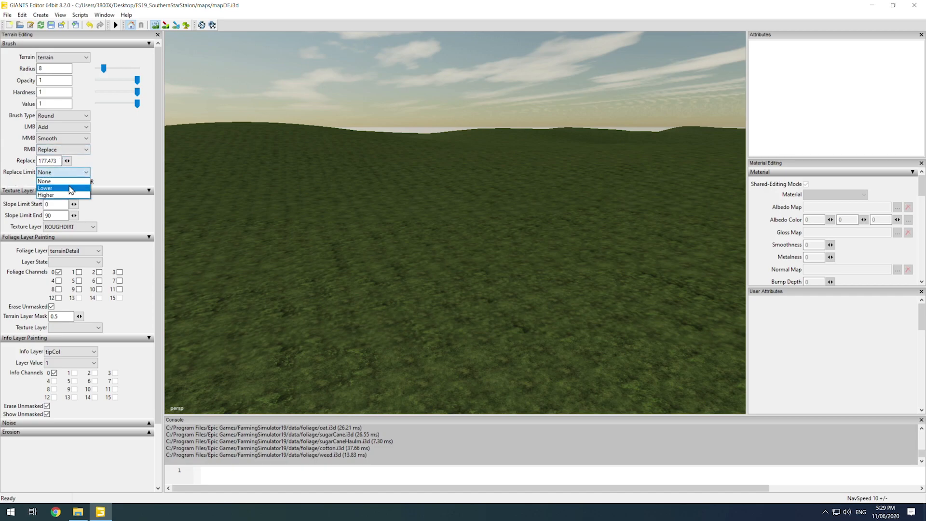
left_click(61, 171)
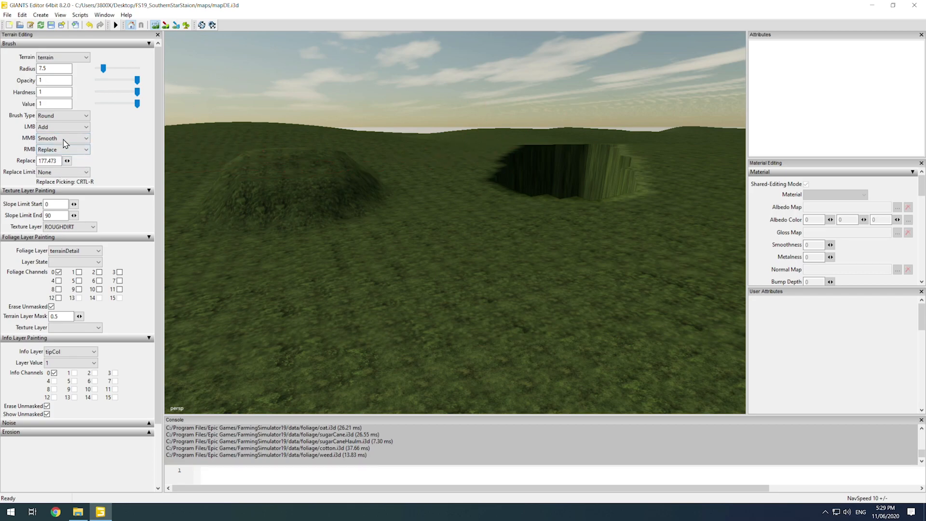
Switch the secondary brush to subtract height, then back to replace
left_click(62, 148)
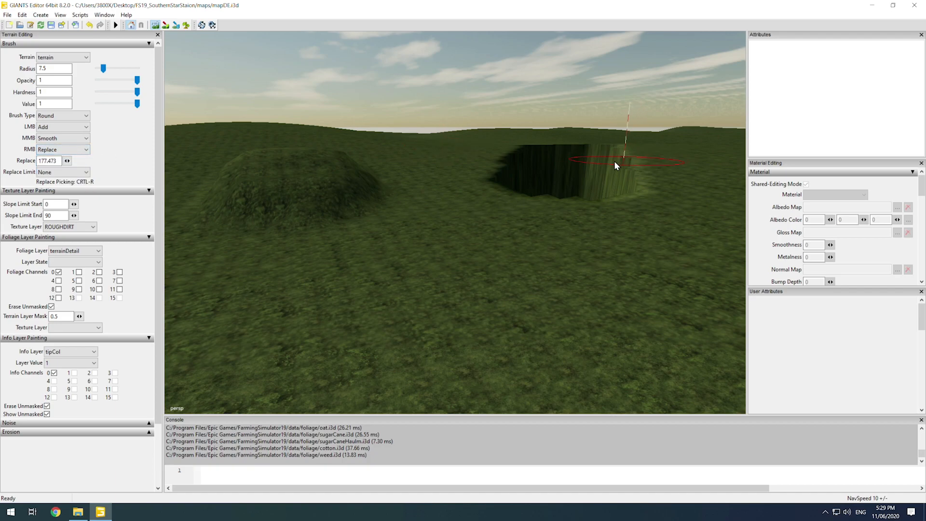
left_click(62, 148)
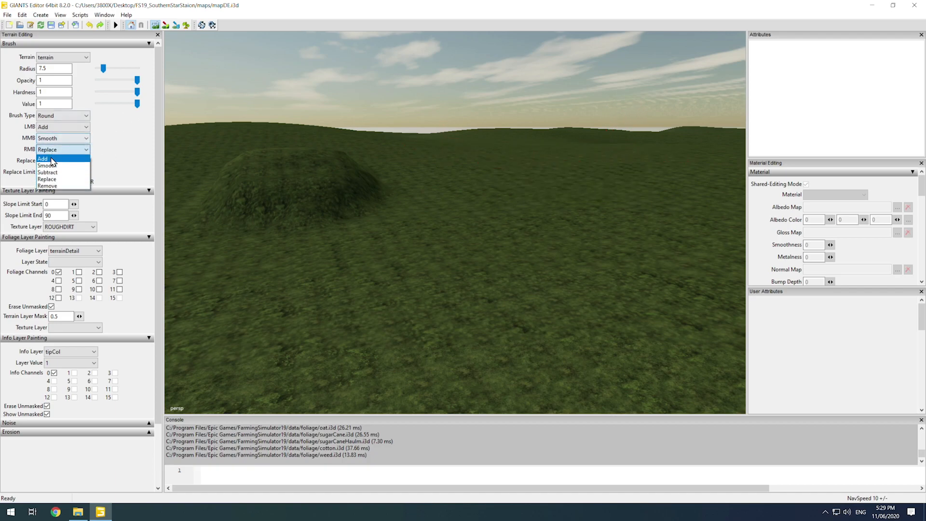
mouse_move(64, 165)
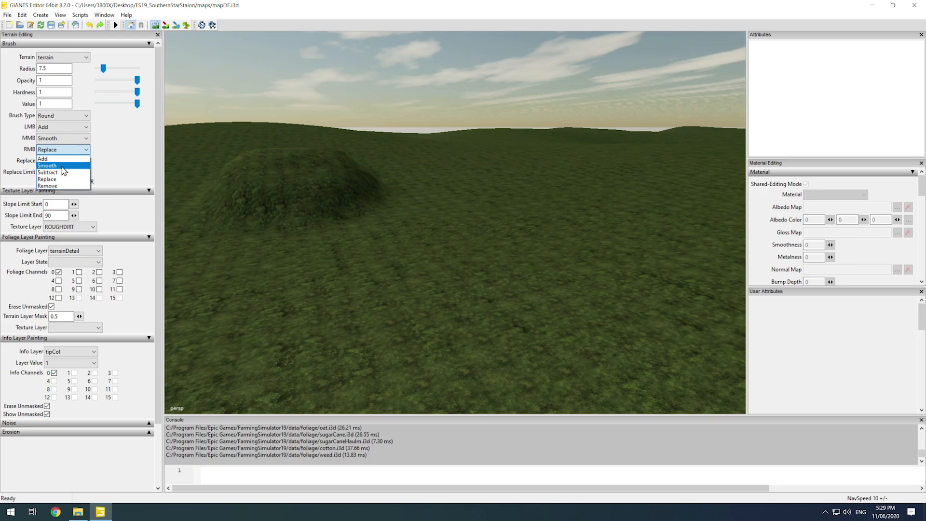
left_click(47, 172)
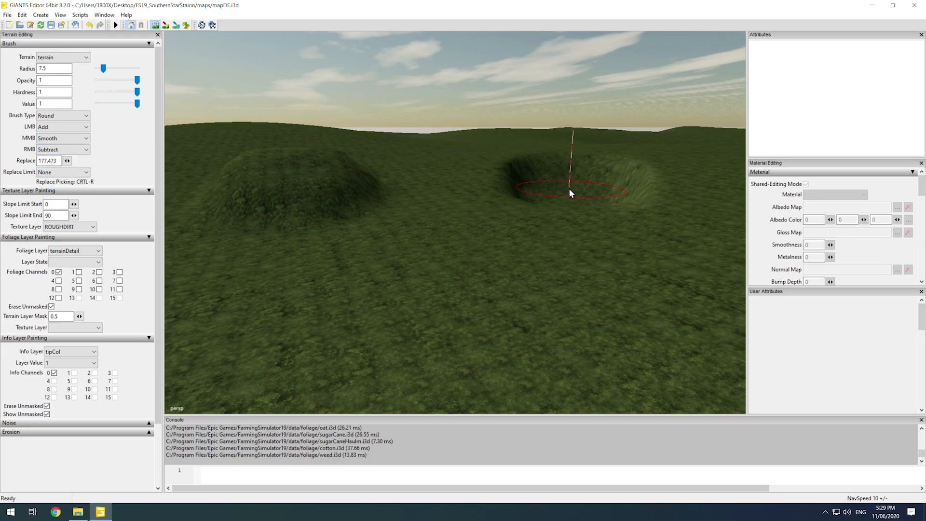
left_click(62, 149)
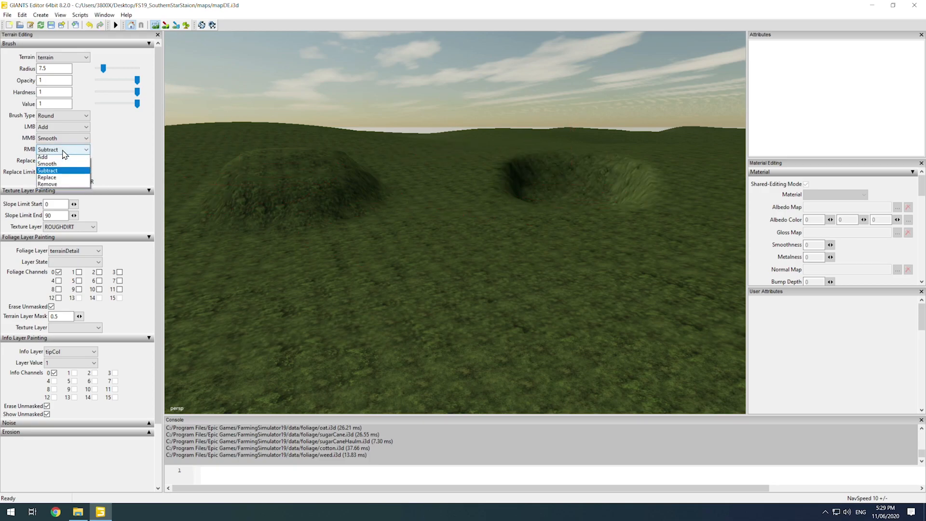
left_click(47, 177)
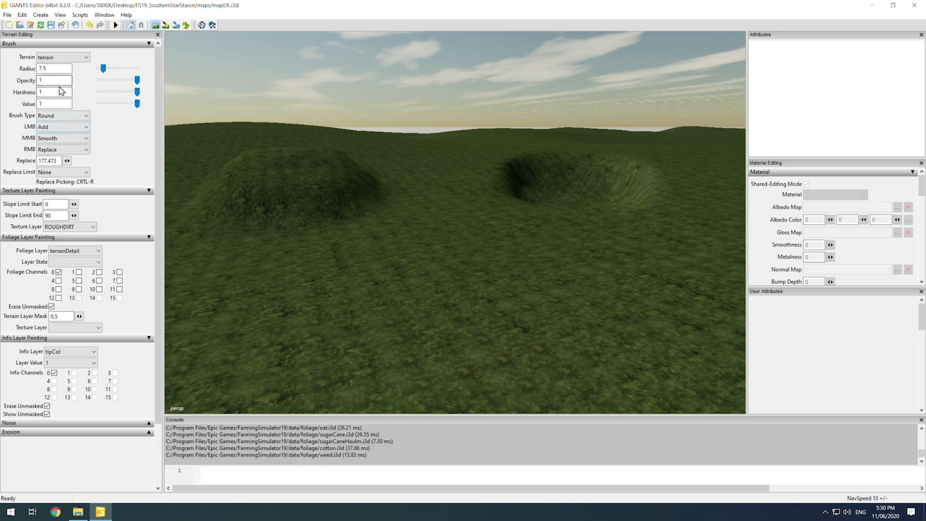
Limit height replacement to higher ground for levelling the cutting floor
left_click(54, 80)
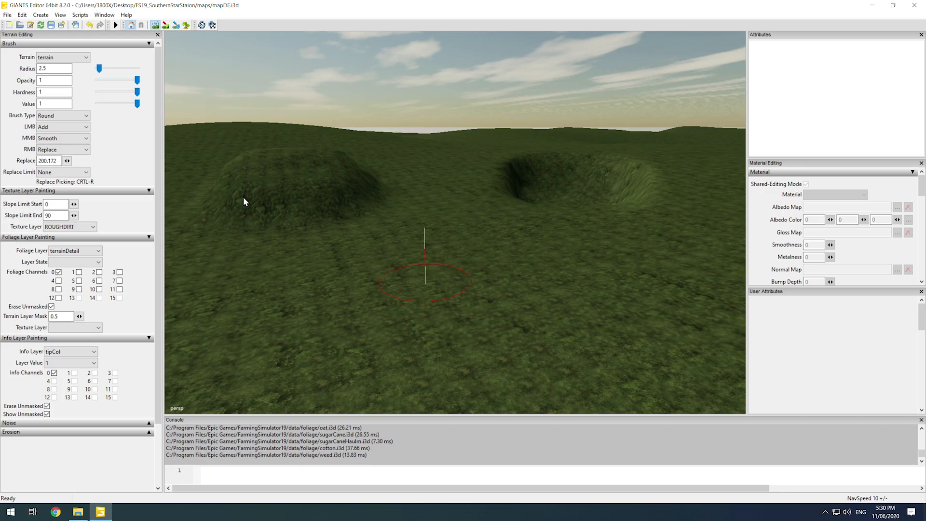
mouse_move(439, 246)
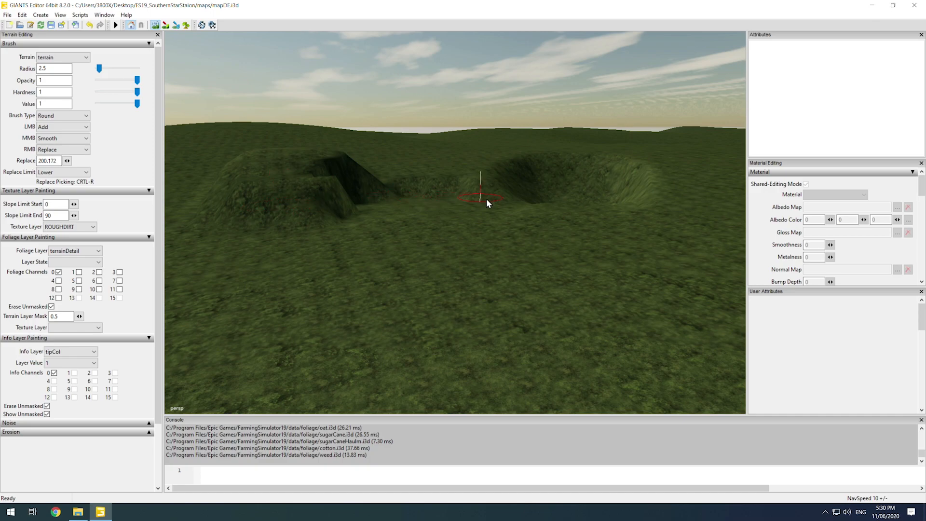
left_click(62, 172)
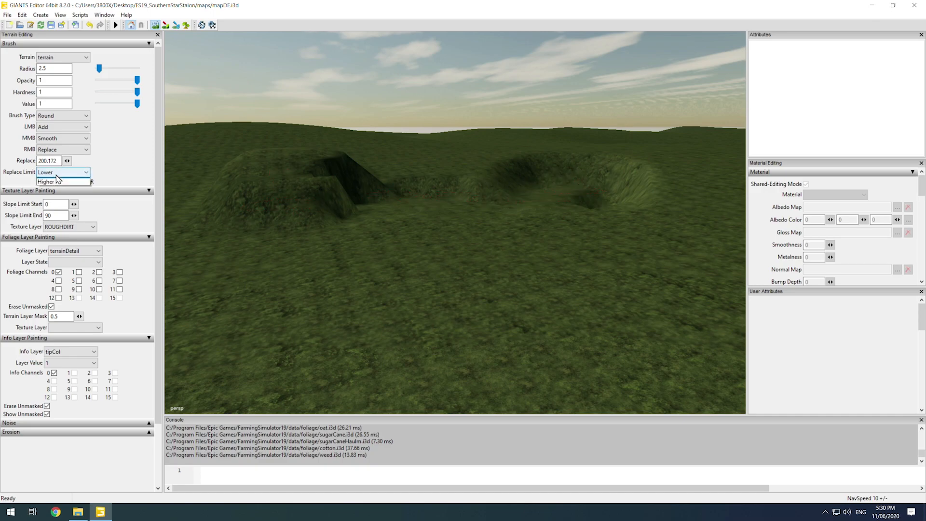
left_click(62, 181)
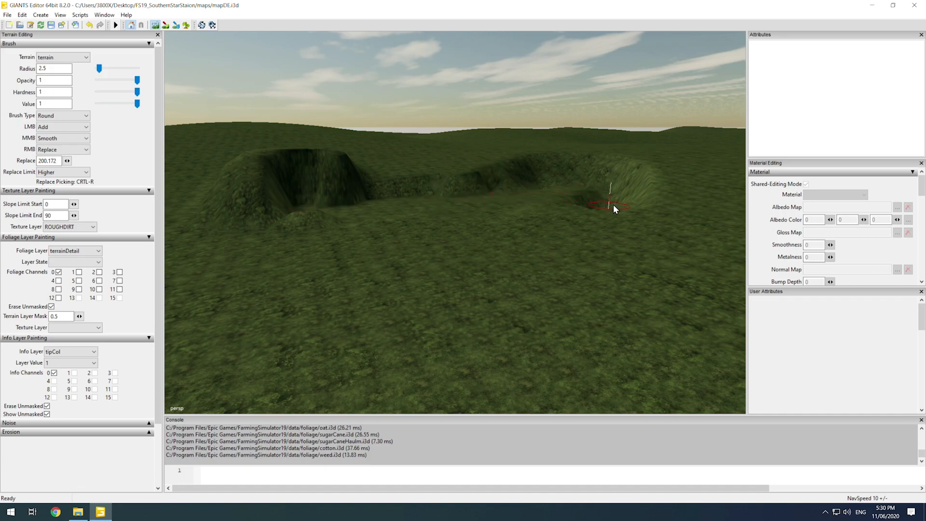
left_click(62, 172)
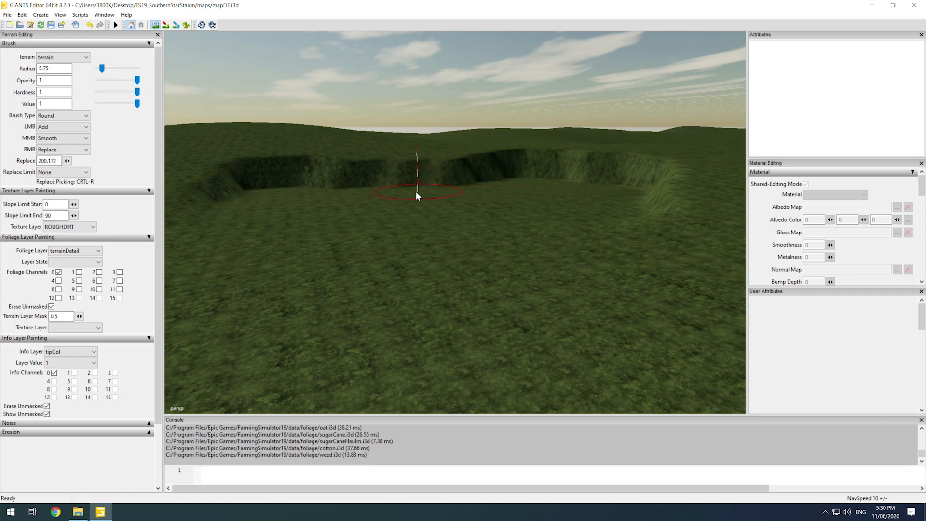
mouse_move(615, 227)
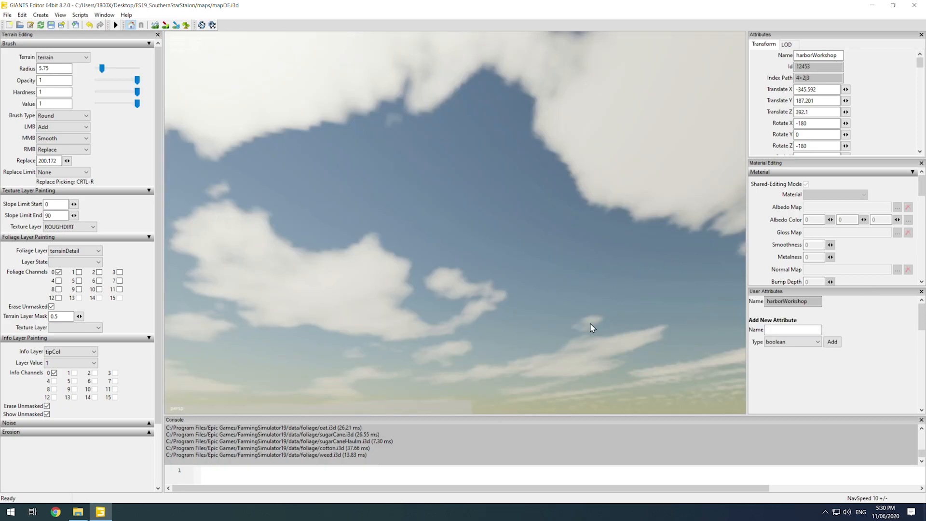
left_click_drag(594, 328, 462, 389)
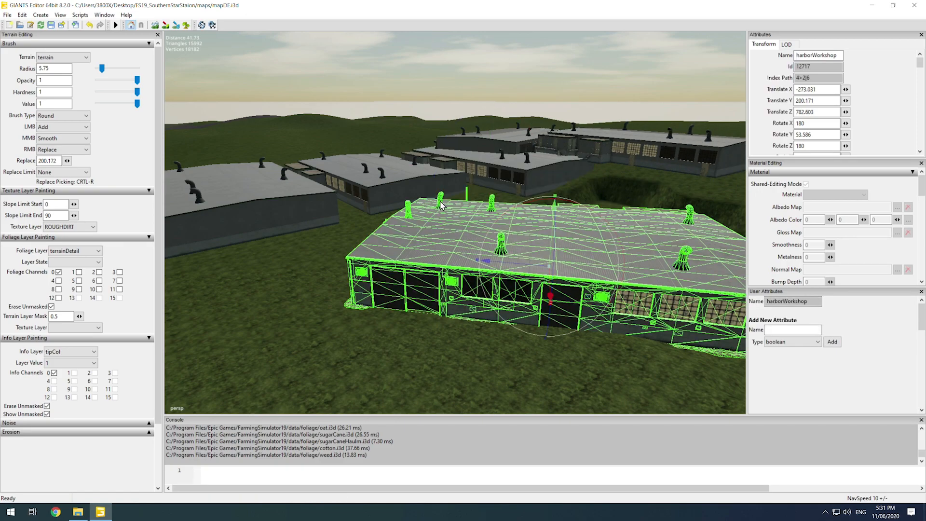
mouse_move(499, 209)
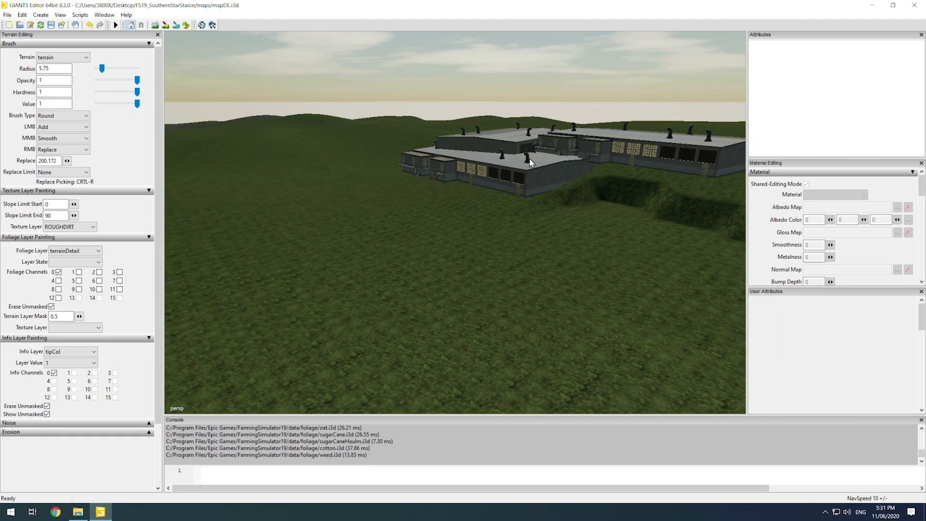
left_click(528, 162)
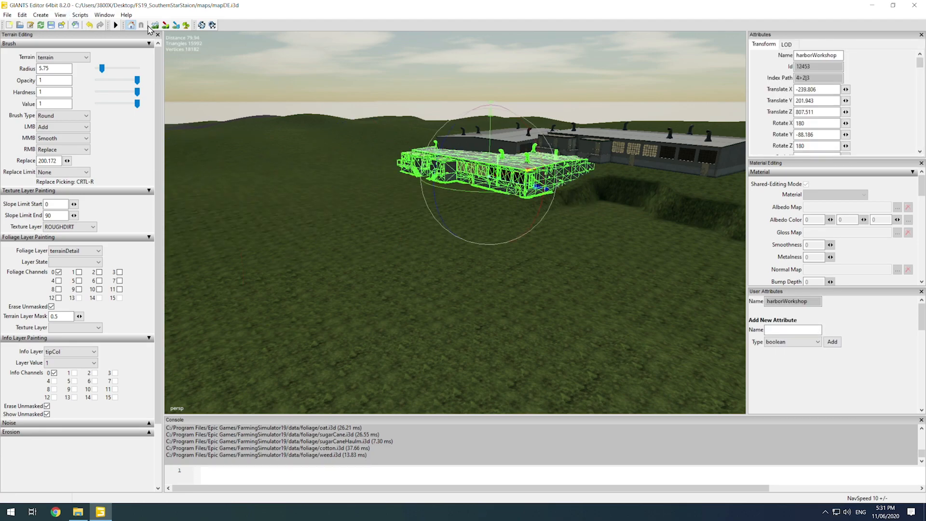
Select and delete the duplicate harborWorkshop nodes under cowFarm in the Scenegraph
left_click(104, 14)
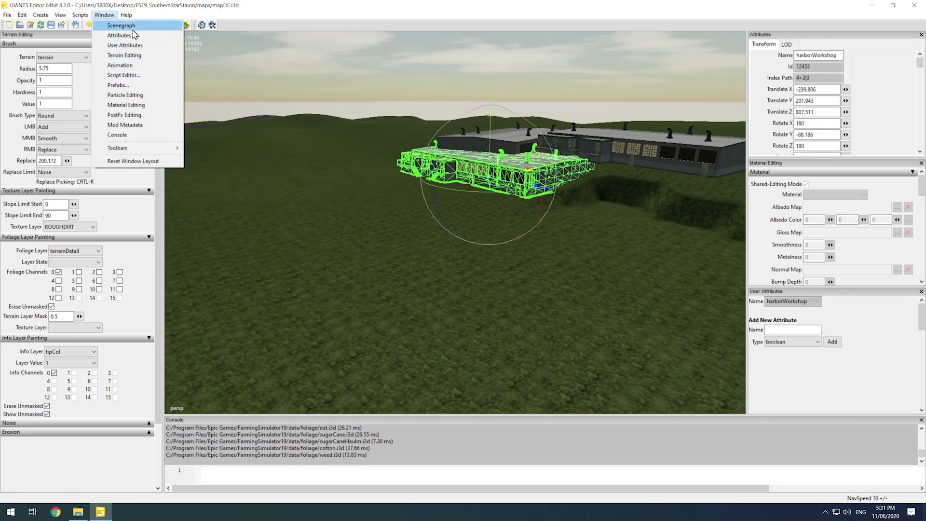
left_click(122, 25)
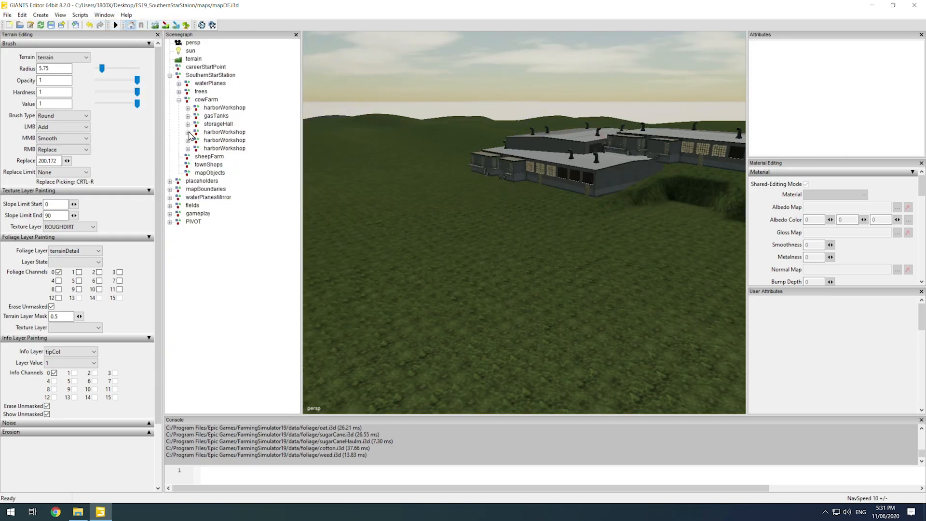
left_click(188, 132)
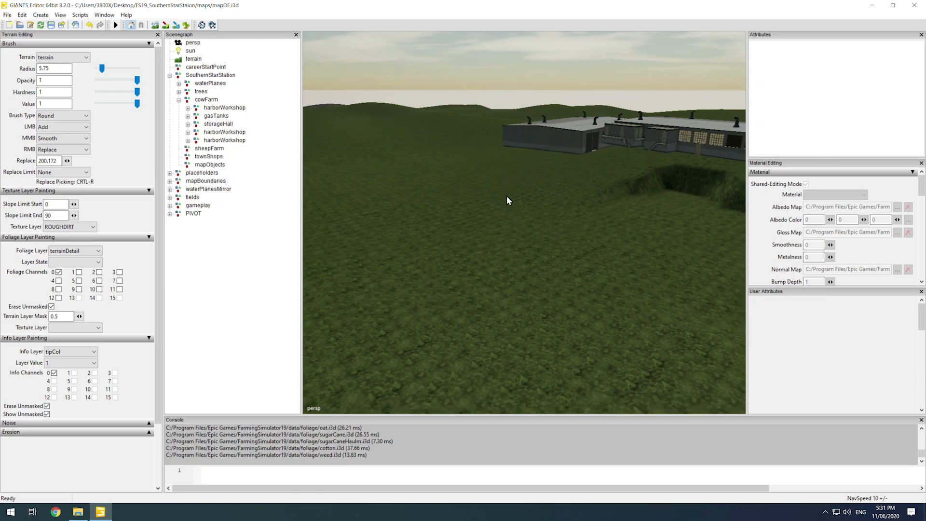
left_click(225, 132)
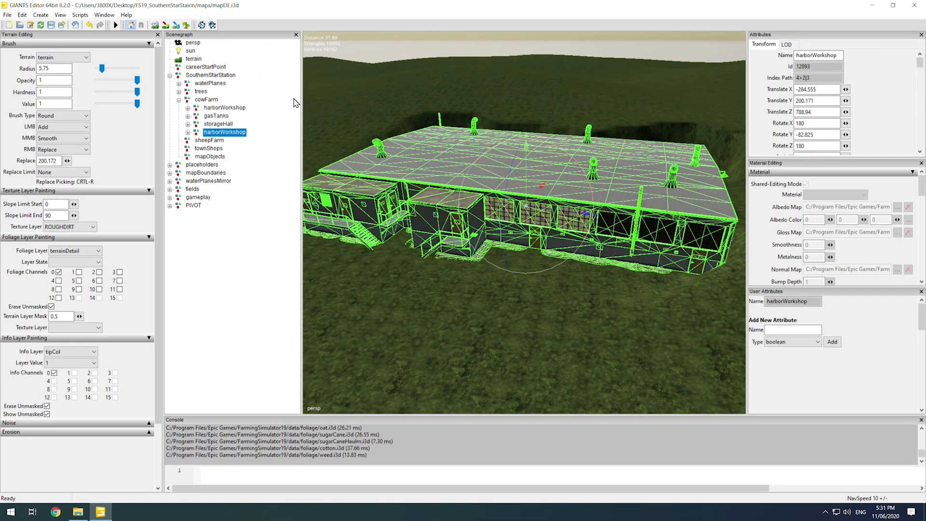
left_click(210, 156)
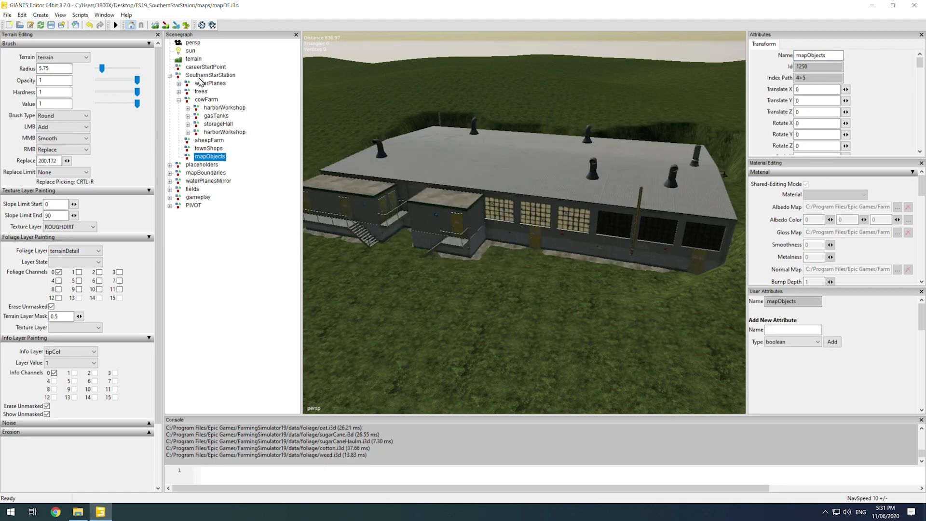
left_click(210, 76)
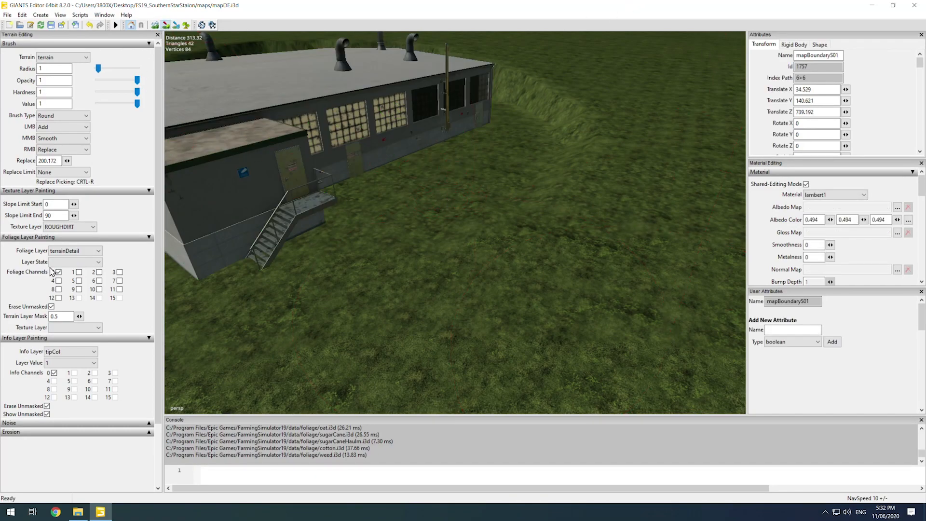
Cycle the ground texture through roughDirt01, 02, 03 and 04 while painting the patch
left_click(92, 225)
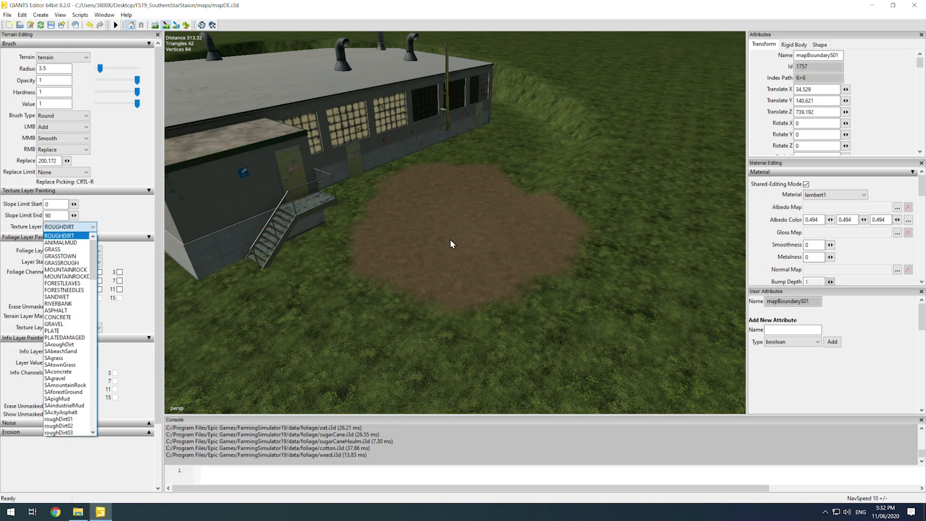
mouse_move(407, 240)
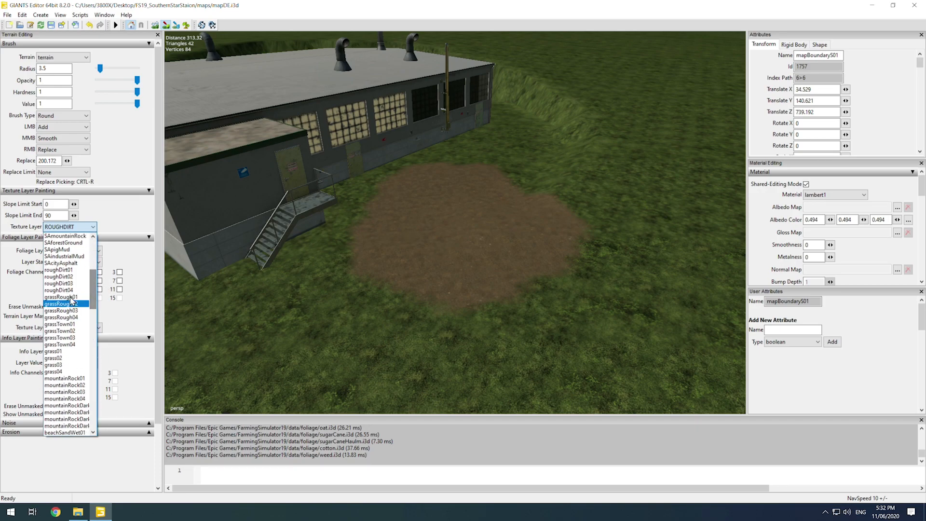
mouse_move(59, 291)
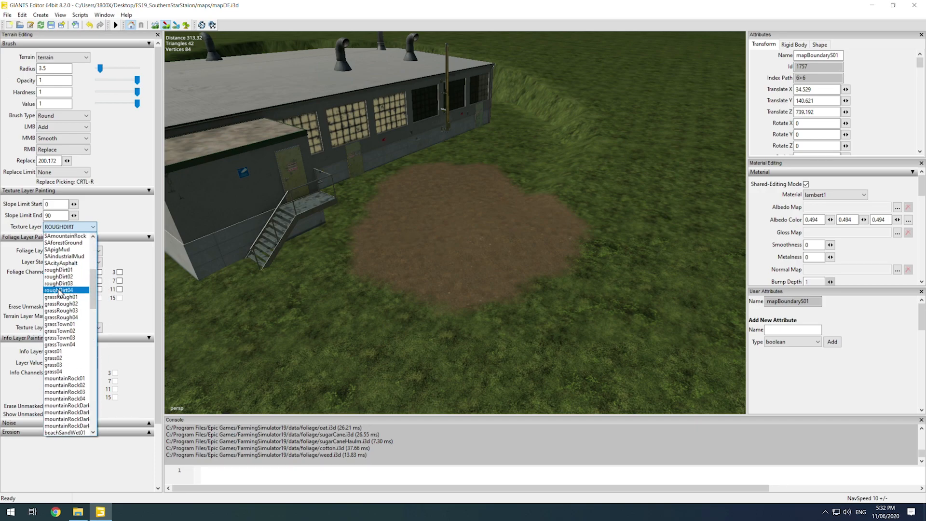
left_click(57, 270)
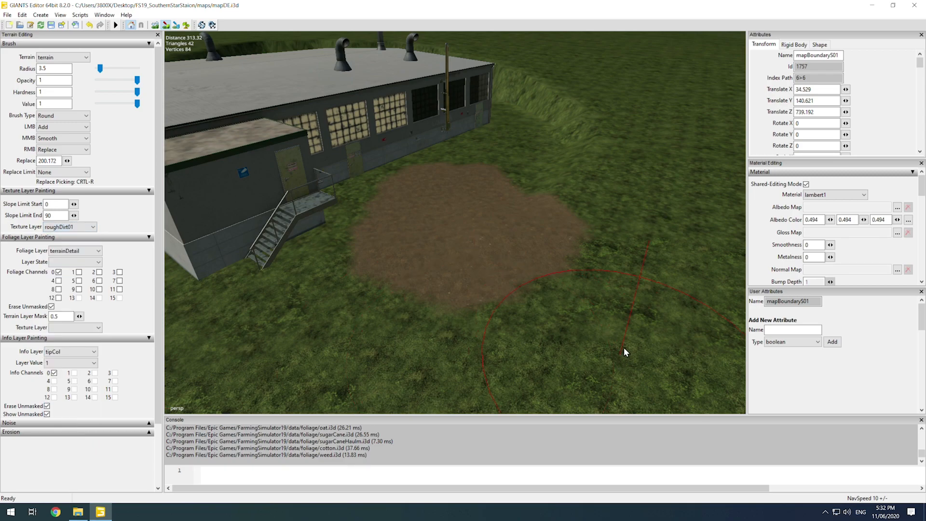
left_click(93, 226)
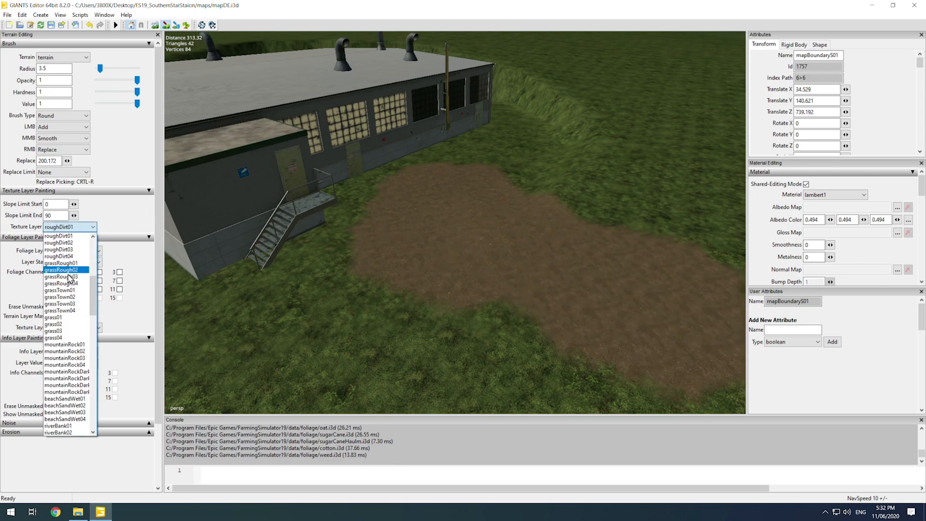
left_click(59, 270)
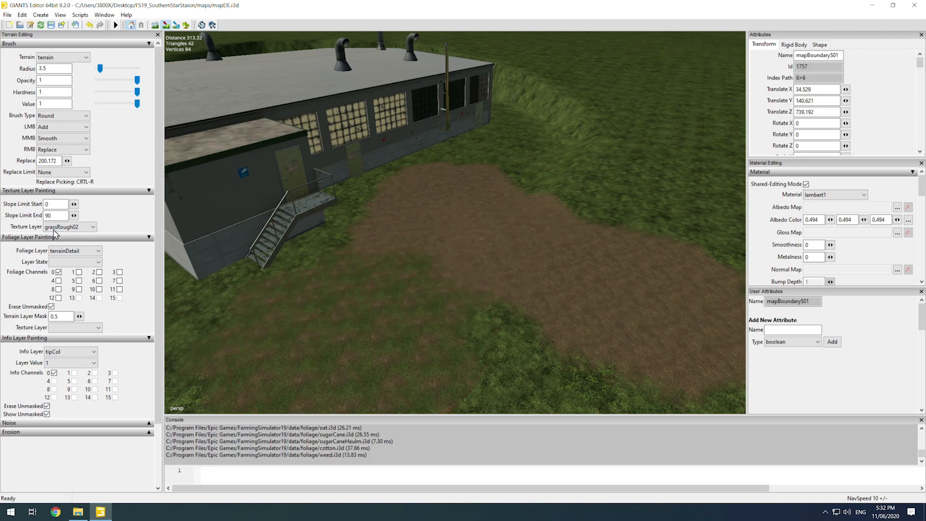
left_click(94, 226)
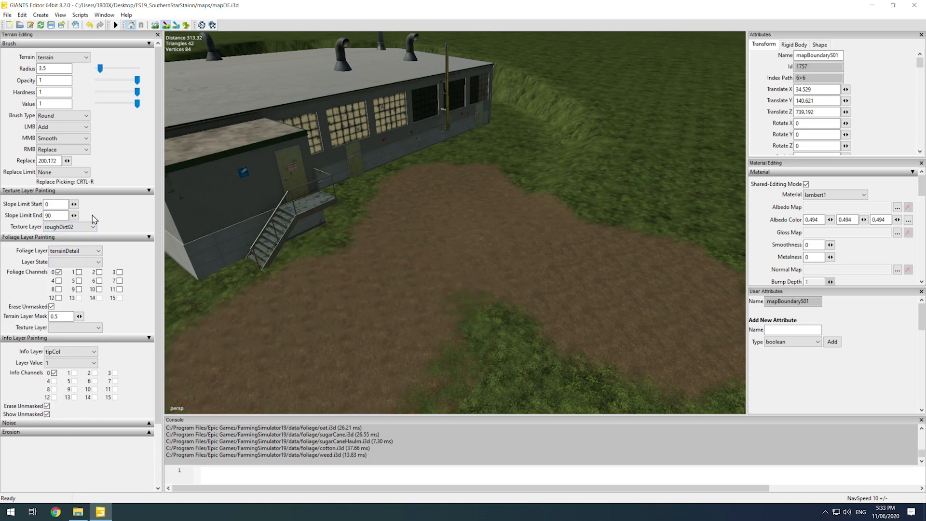
left_click(69, 227)
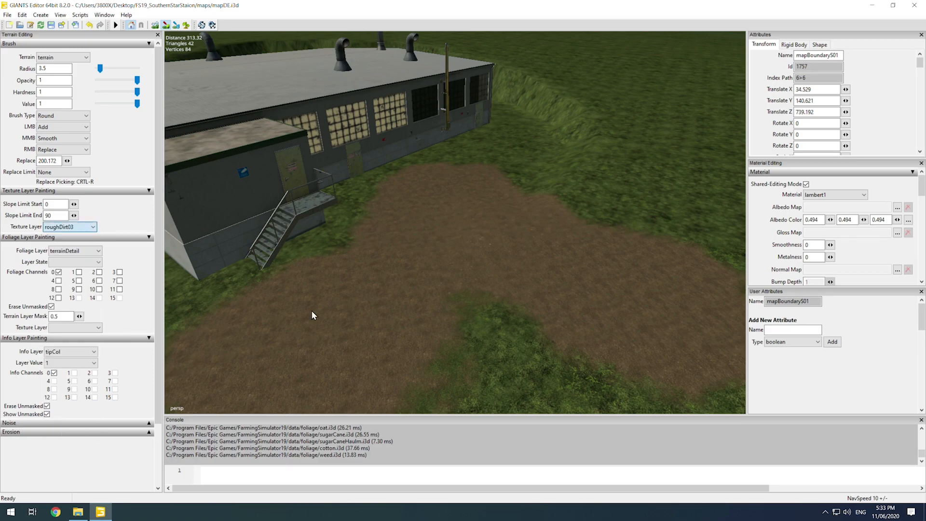
left_click(68, 227)
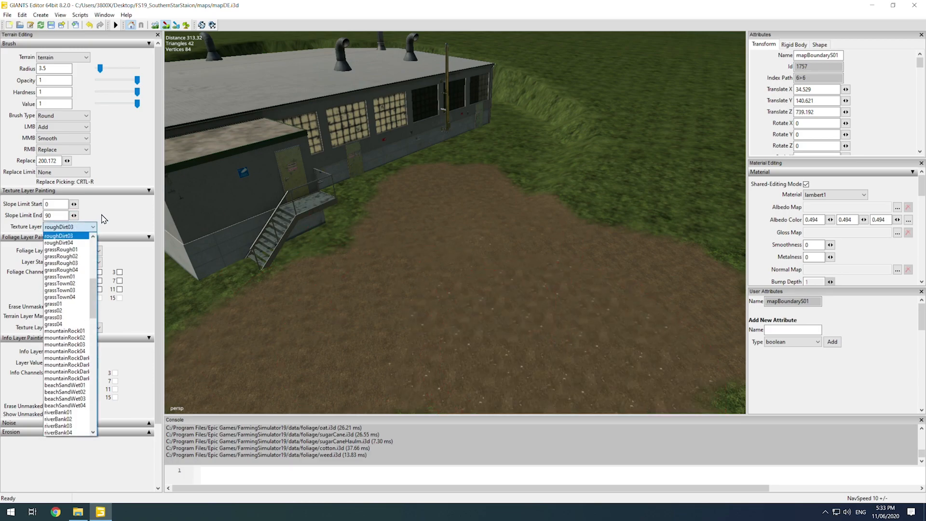
left_click(57, 242)
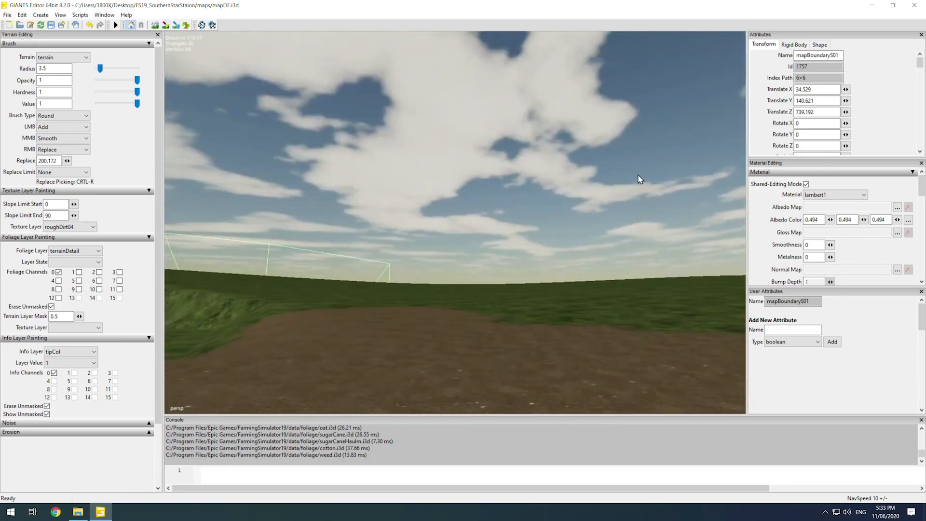
Switch the ground texture to ANIMALMUD, then choose another texture layer from the list
left_click_drag(641, 180, 437, 325)
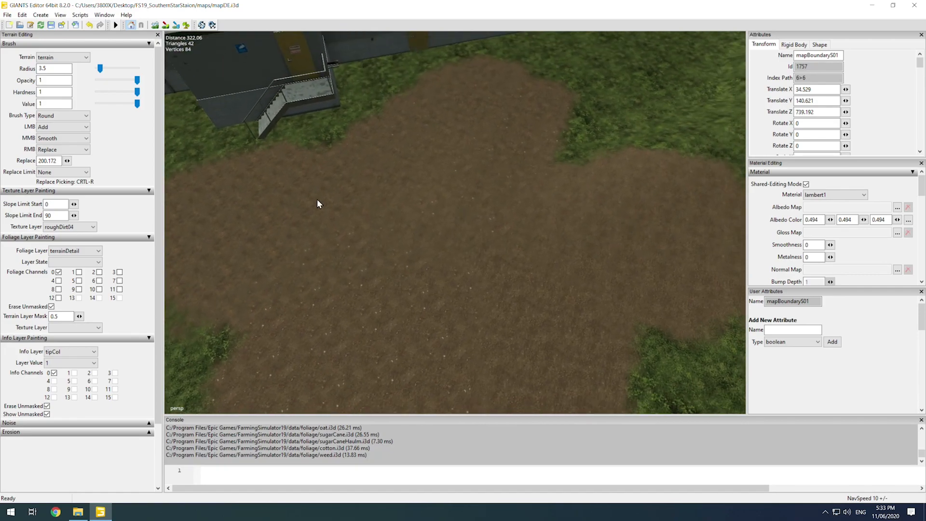
left_click(93, 226)
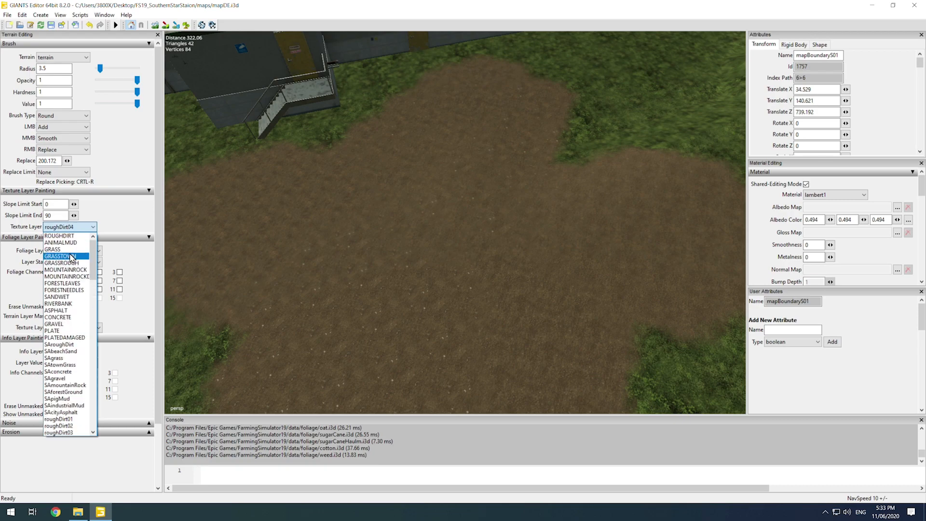
left_click(61, 242)
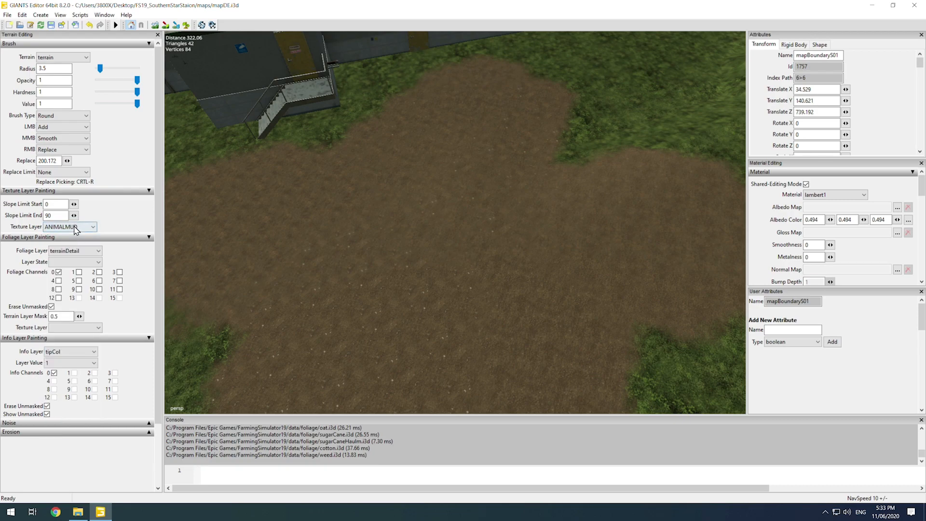
left_click(91, 226)
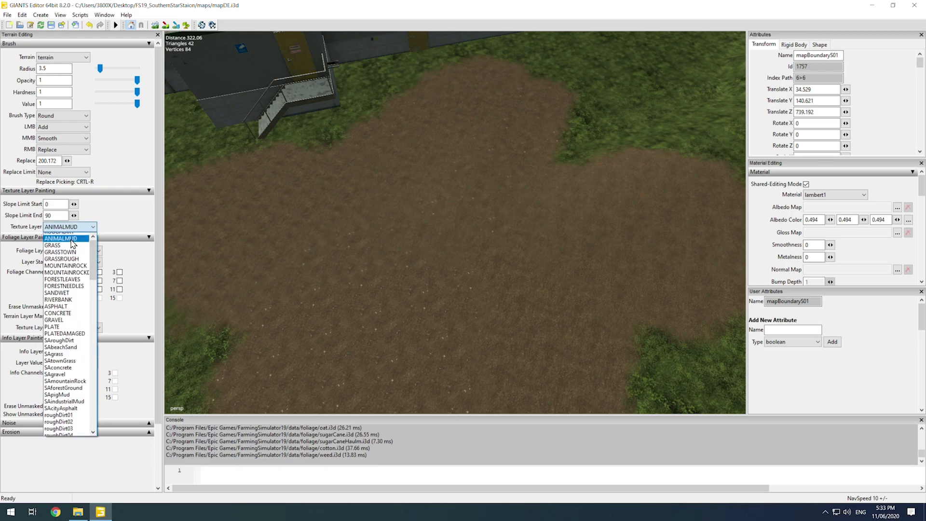
left_click(59, 424)
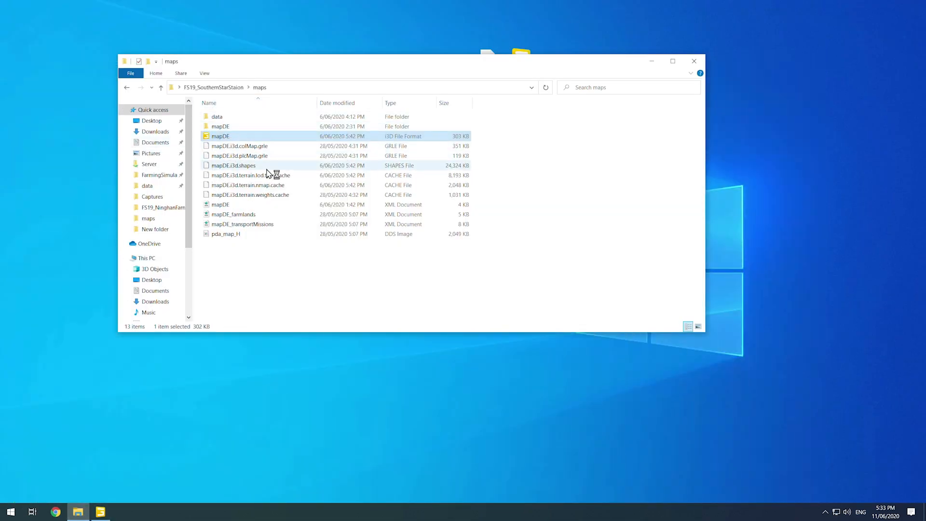
Open mapDE.i3d from the maps folder in Notepad++
double_click(220, 136)
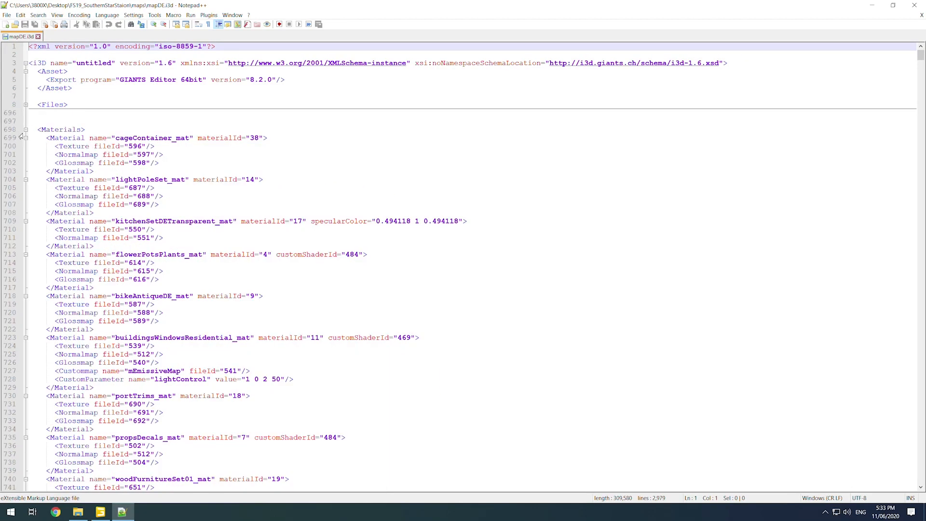
Scroll mapDE.i3d down to the LayerCombiner section with ROUGHDIRT and ANIMALMUD definitions
scroll("down", 3)
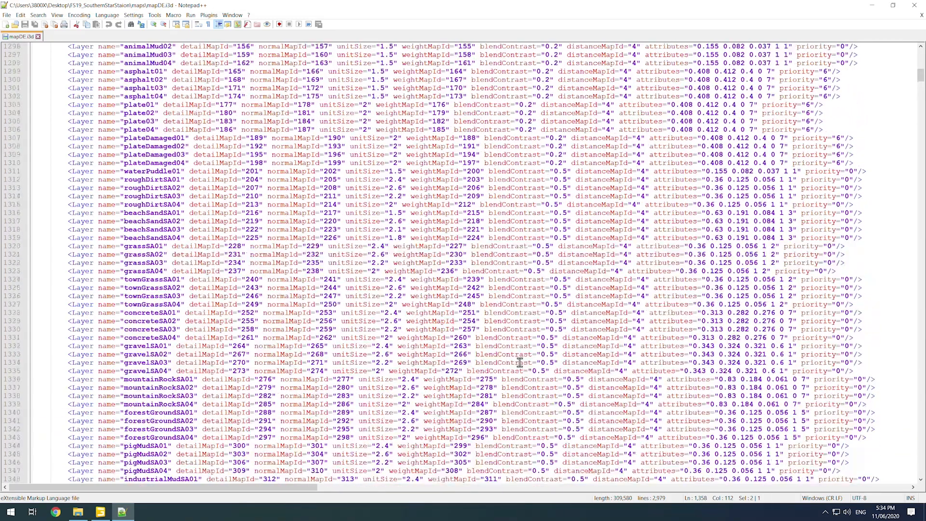
scroll("down", 3)
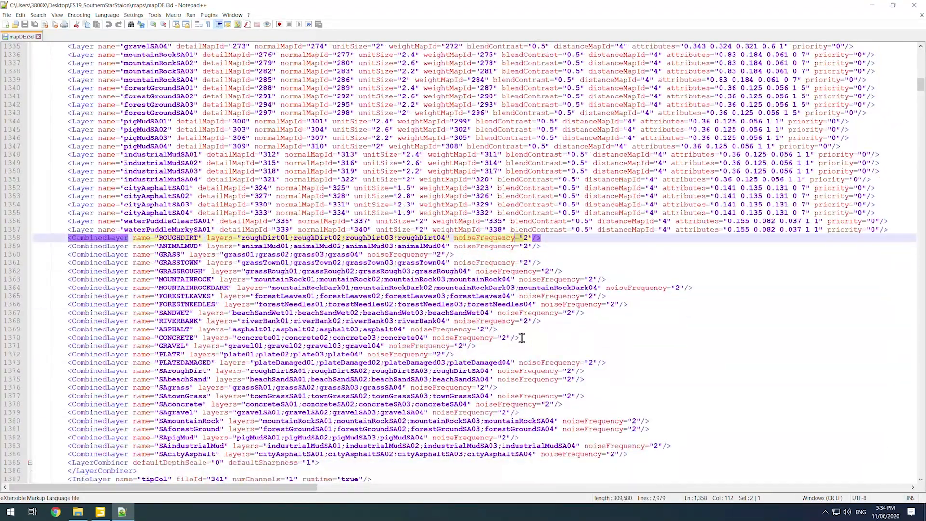
scroll("down", 3)
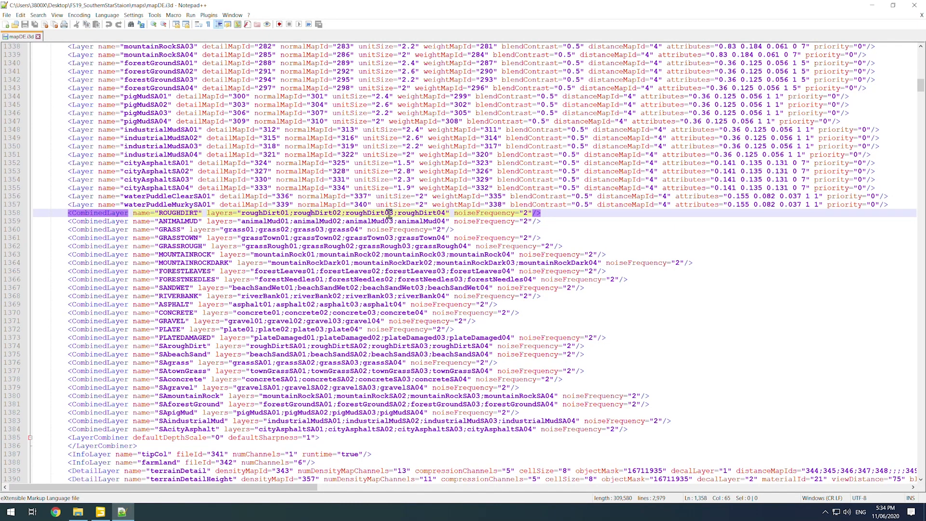
scroll("down", 3)
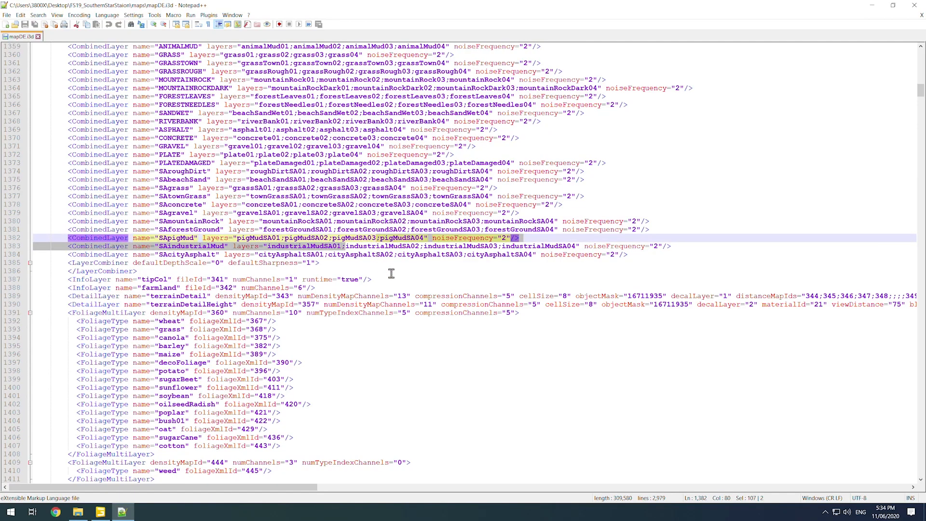
scroll("down", 3)
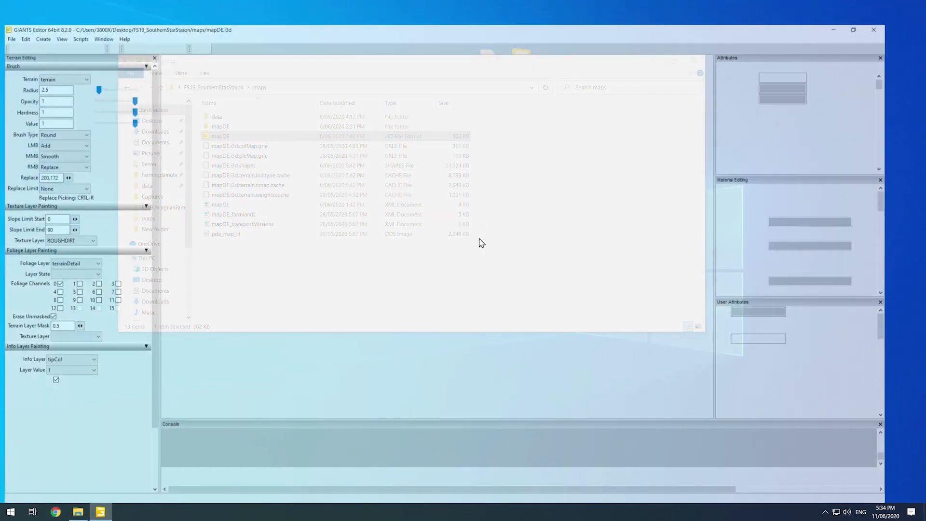
Return to GIANTS Editor with mapDE.i3d loaded and reopen the ground texture list
double_click(220, 136)
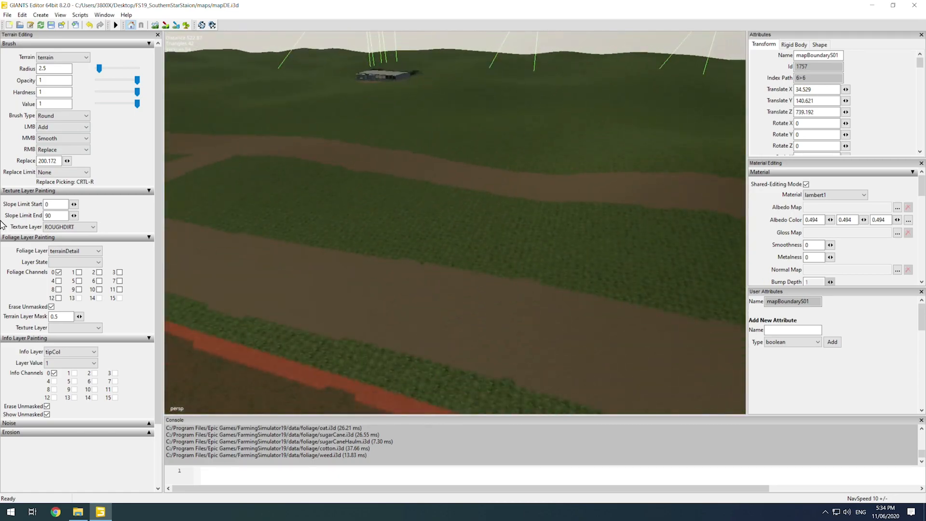
left_click(92, 226)
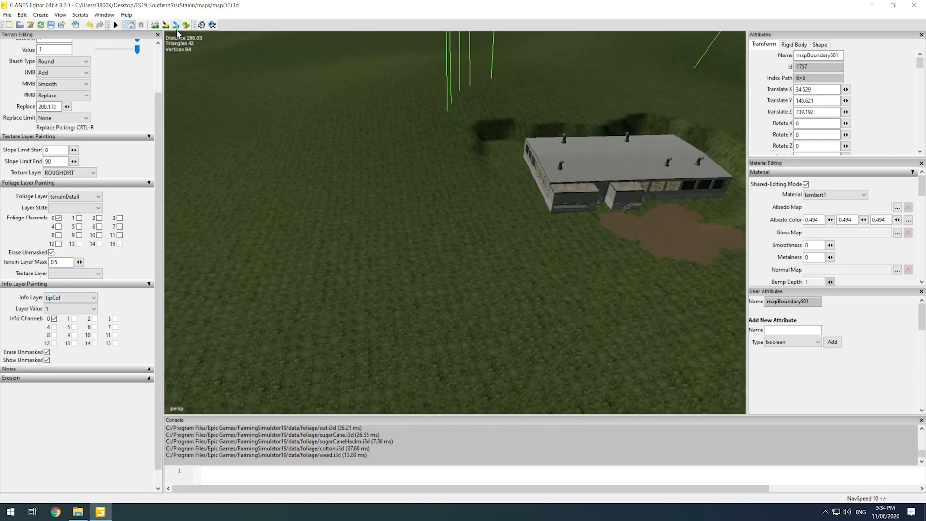
Target the farmland info layer and set the secondary brush action to Subtract
left_click(70, 297)
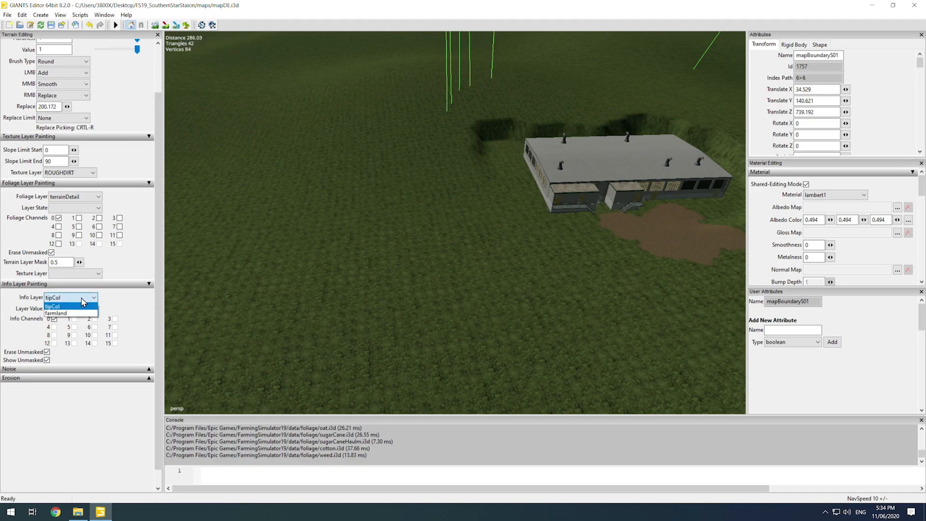
left_click(56, 312)
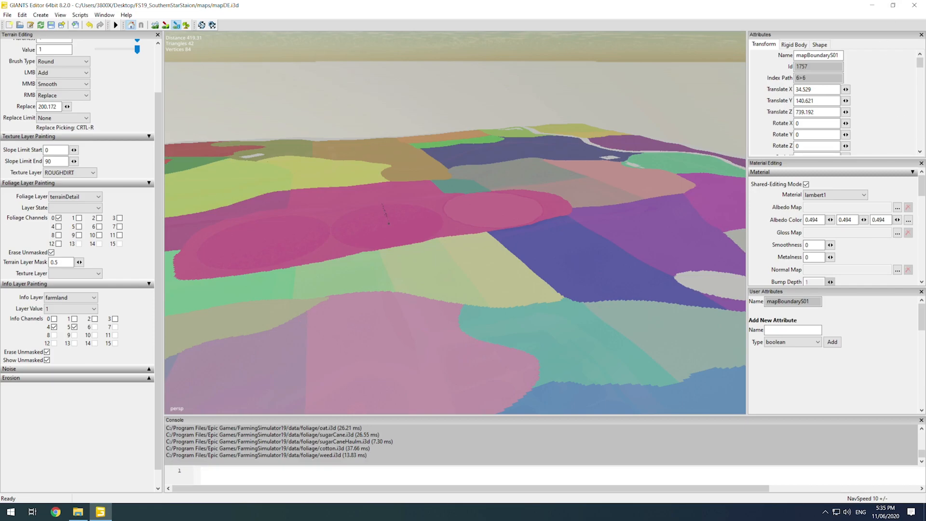
left_click(85, 96)
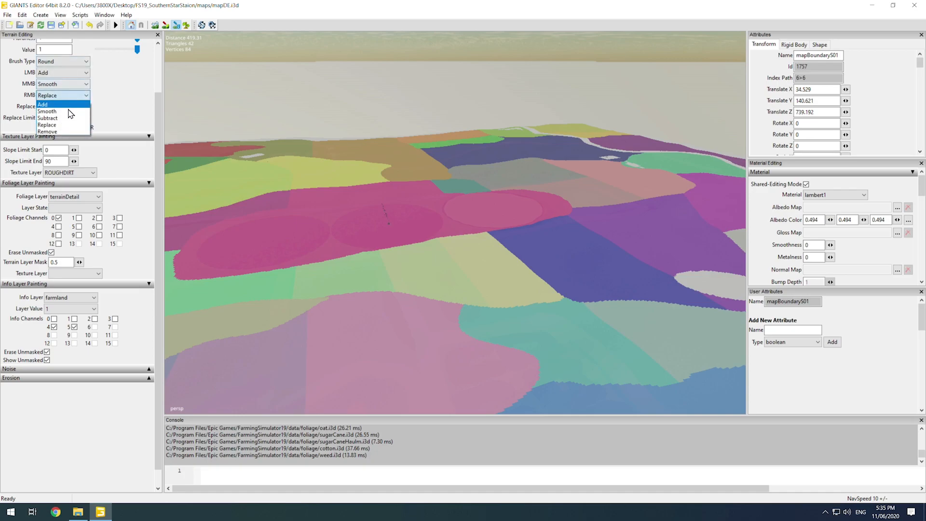
mouse_move(64, 118)
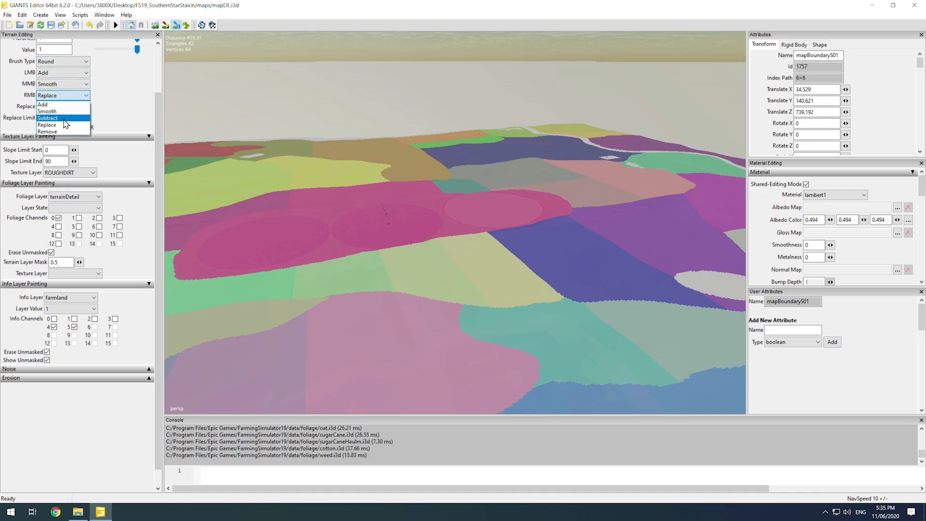
left_click(47, 118)
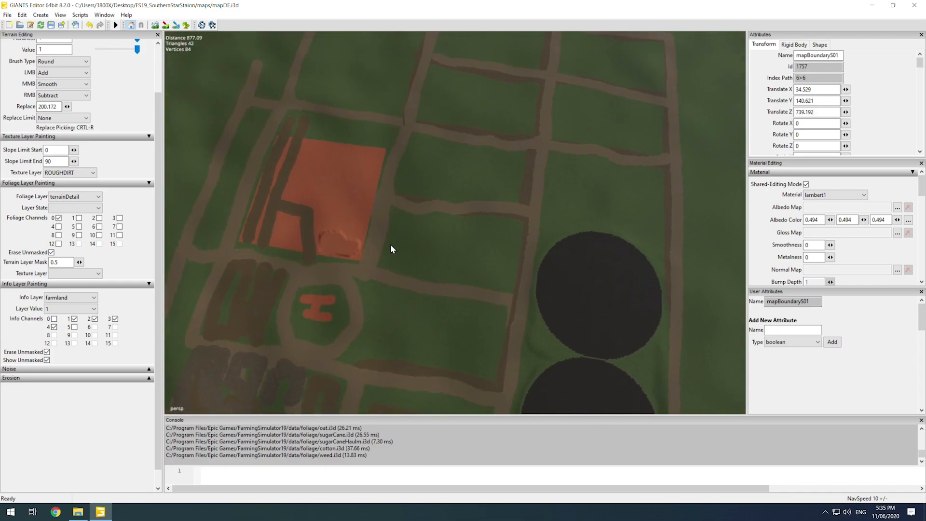
mouse_move(449, 157)
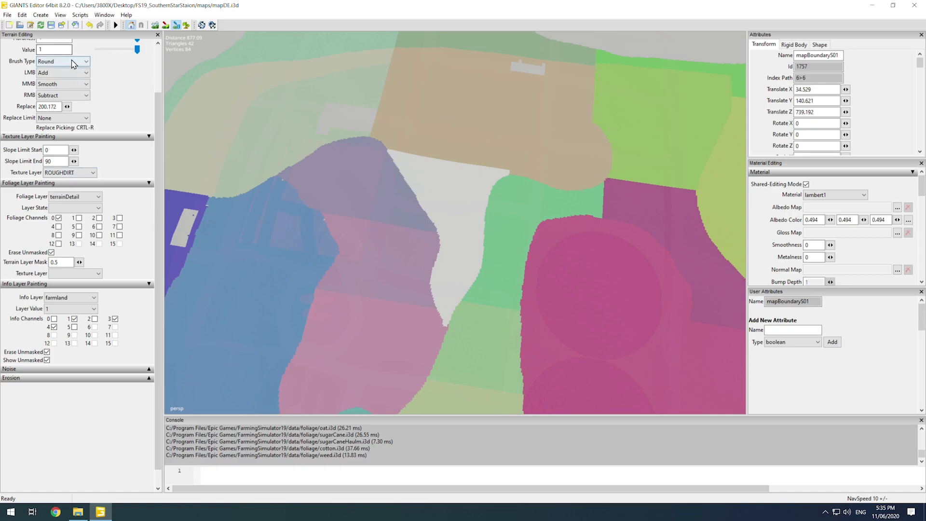
Set the terrain Brush Type to Square
left_click(62, 61)
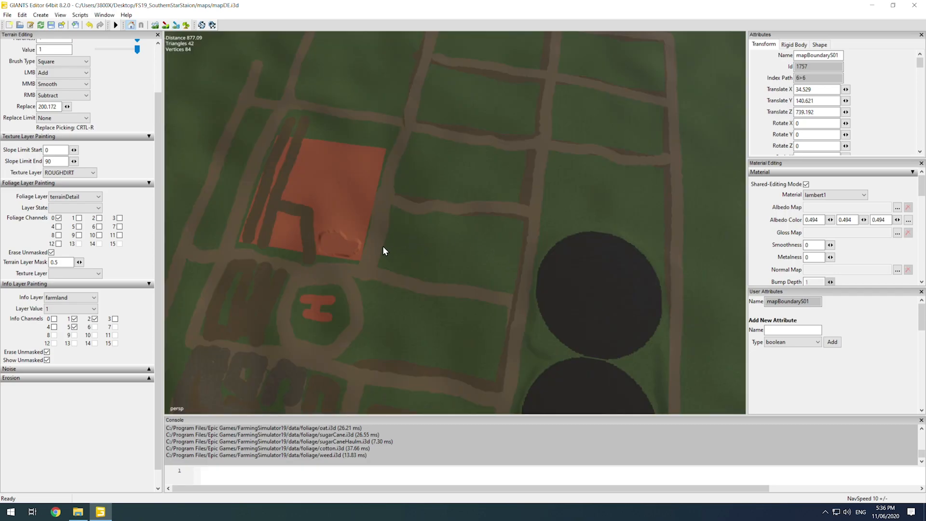
mouse_move(509, 206)
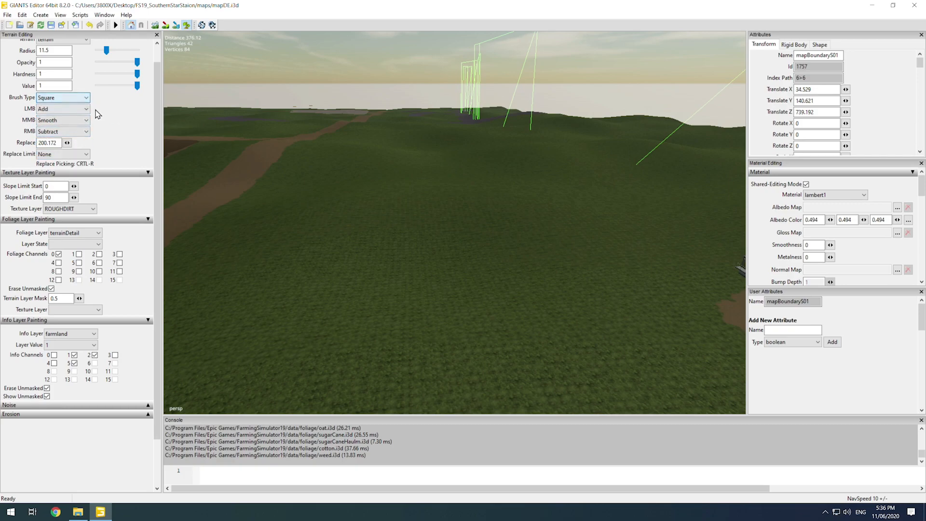
With a round brush, paint a large circular dark soil patch into the grass and return the info layer to tipCol
left_click(61, 97)
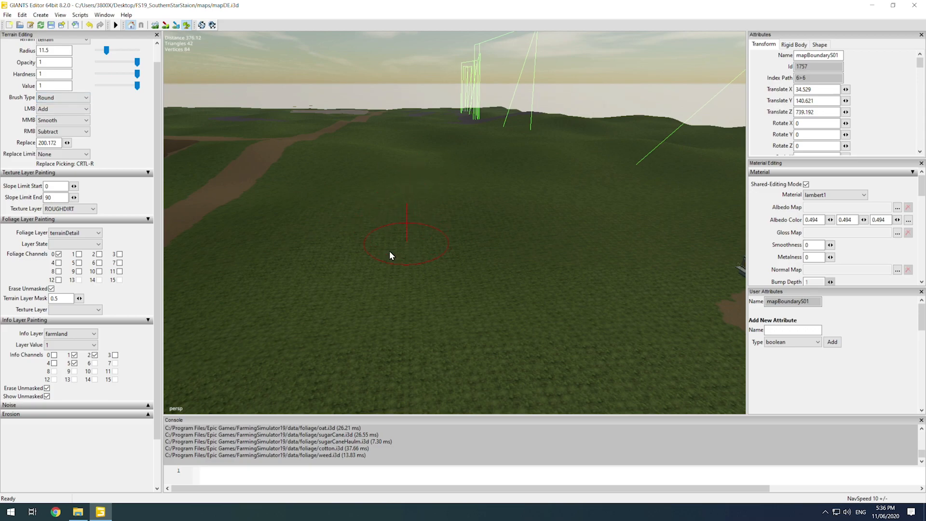
left_click(406, 254)
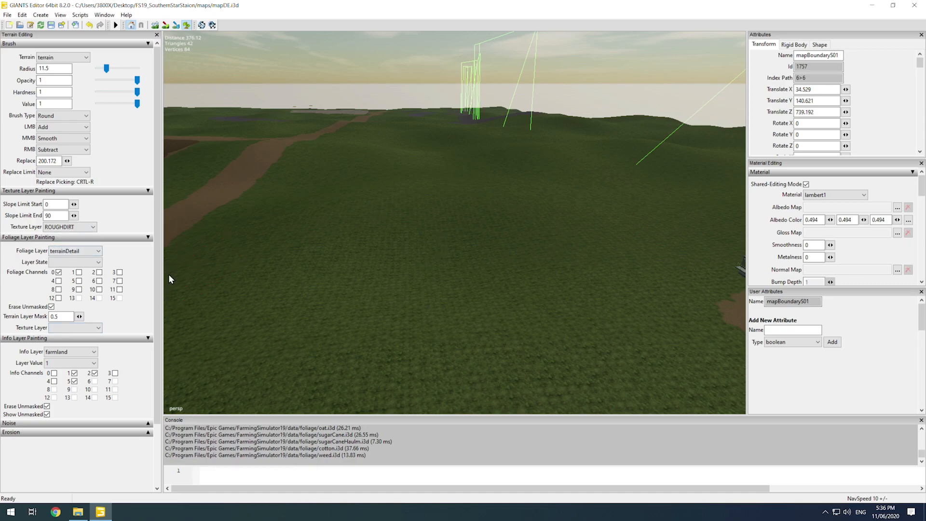
left_click(70, 351)
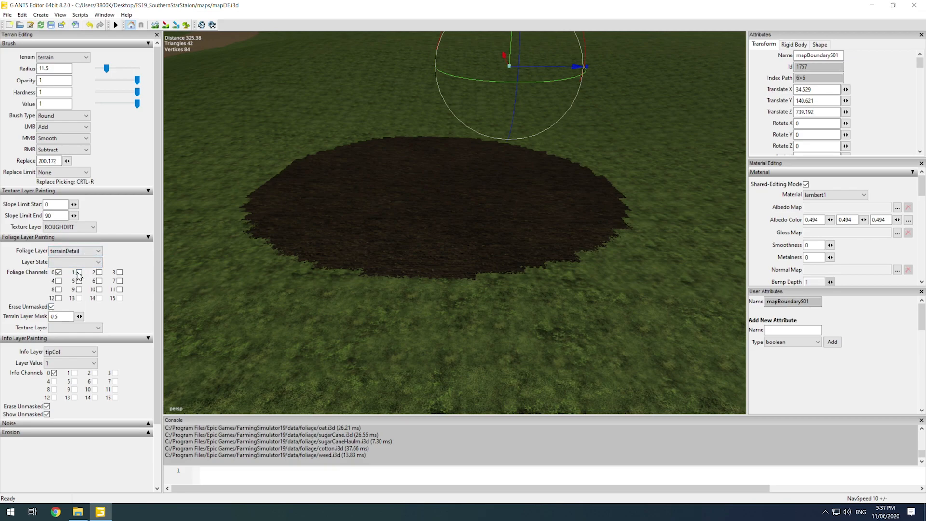
left_click(78, 272)
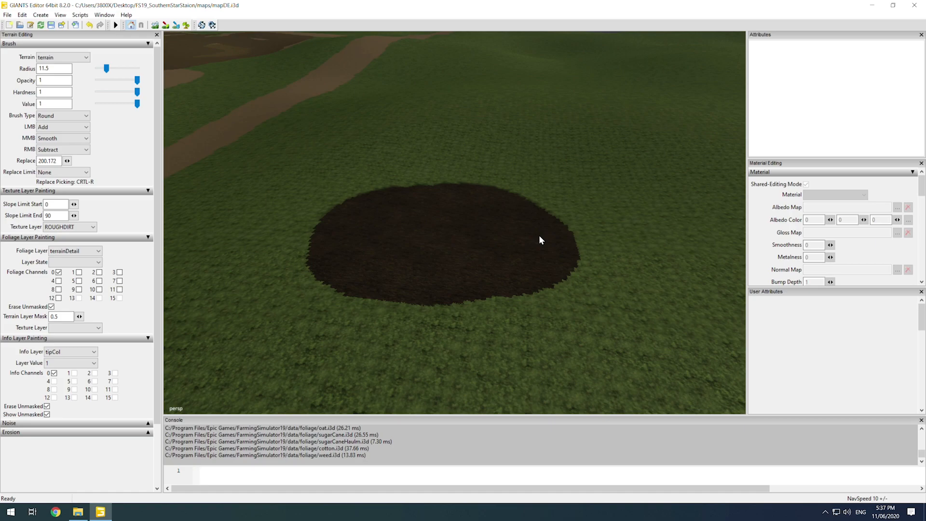
mouse_move(375, 186)
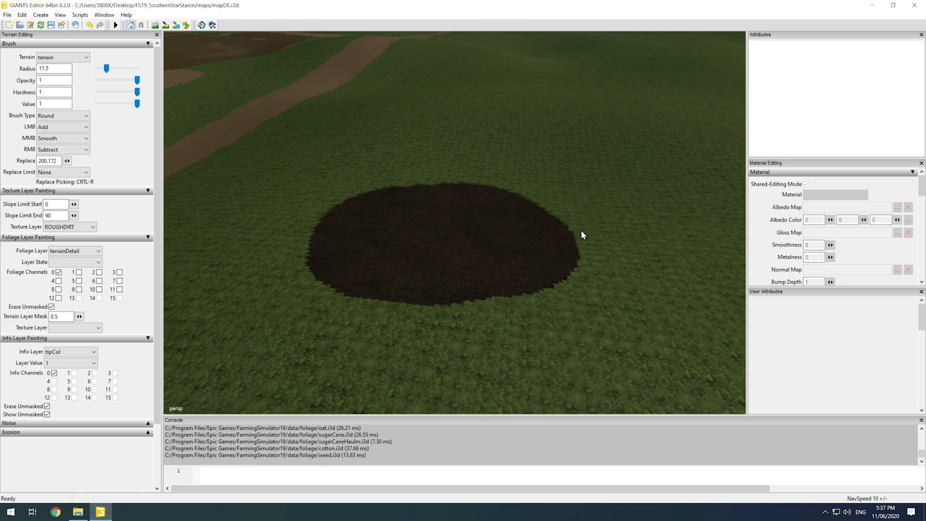
mouse_move(422, 202)
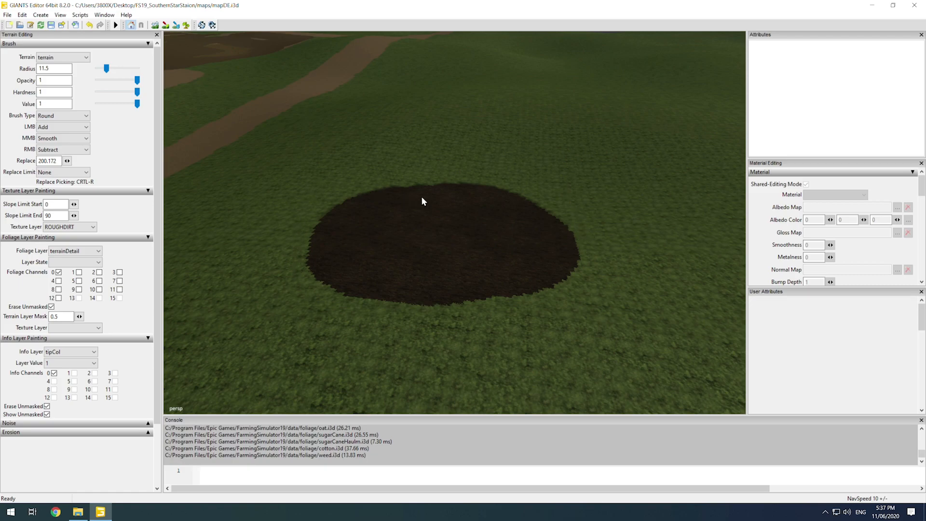
mouse_move(348, 328)
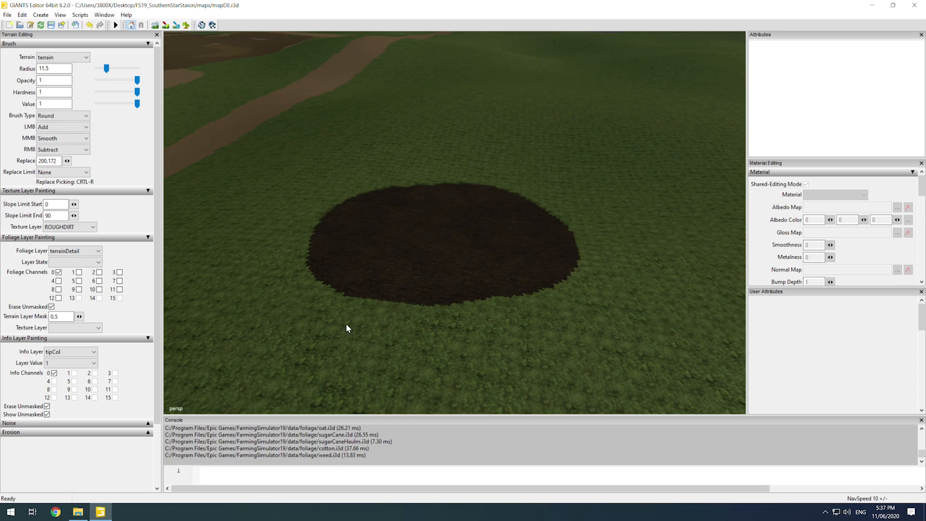
mouse_move(172, 55)
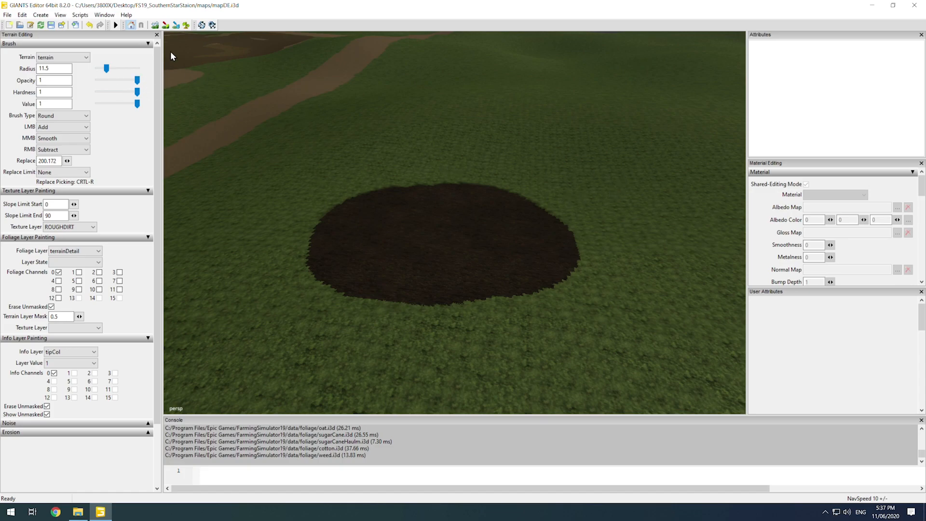
mouse_move(276, 87)
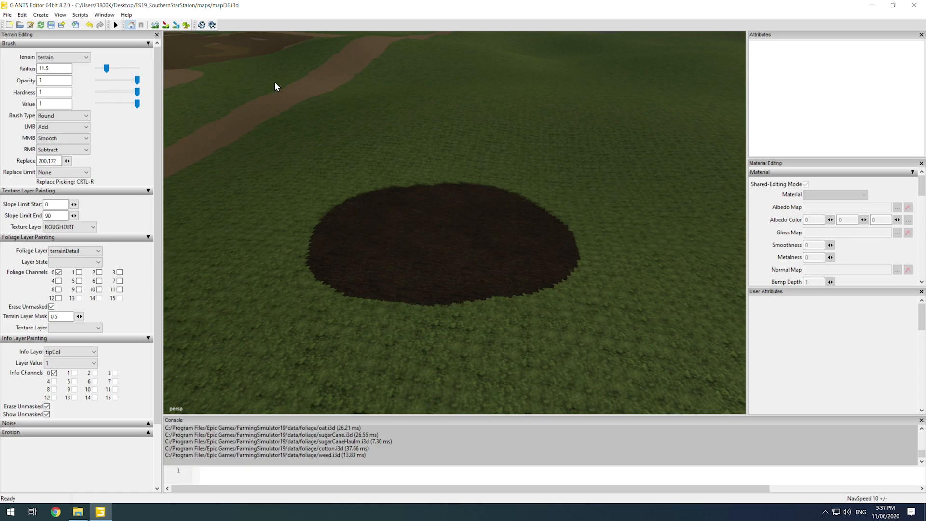
mouse_move(254, 92)
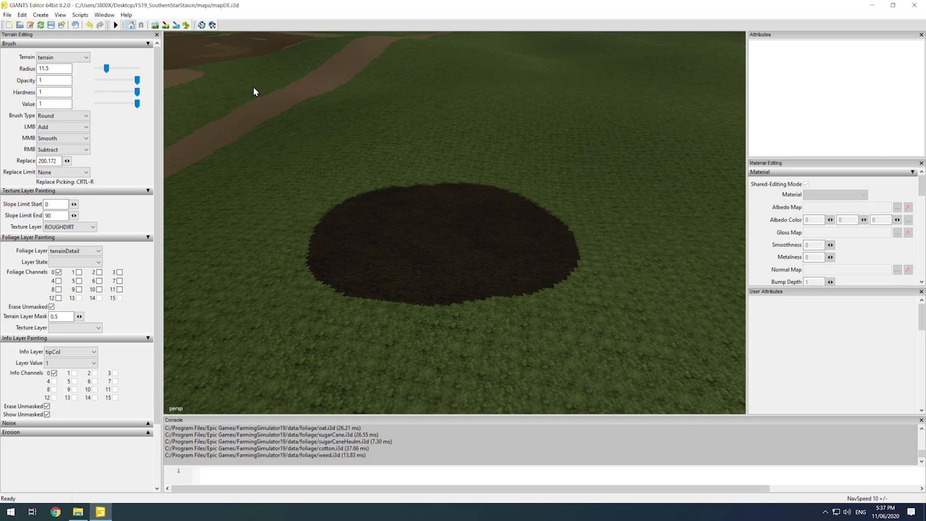
mouse_move(306, 40)
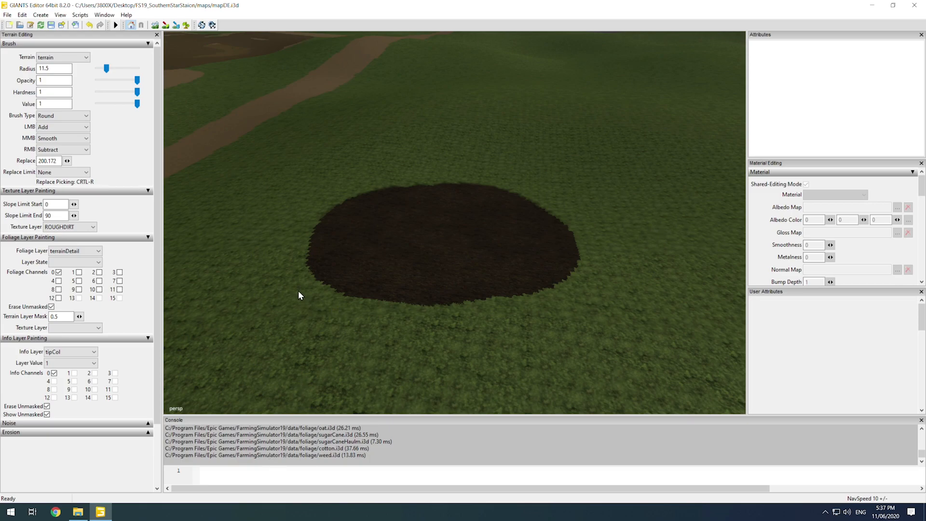
mouse_move(526, 312)
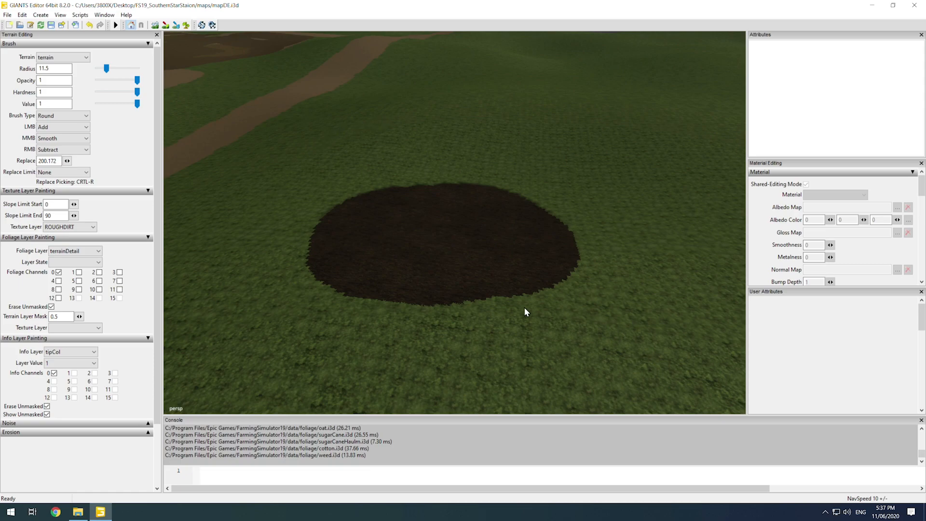
mouse_move(265, 280)
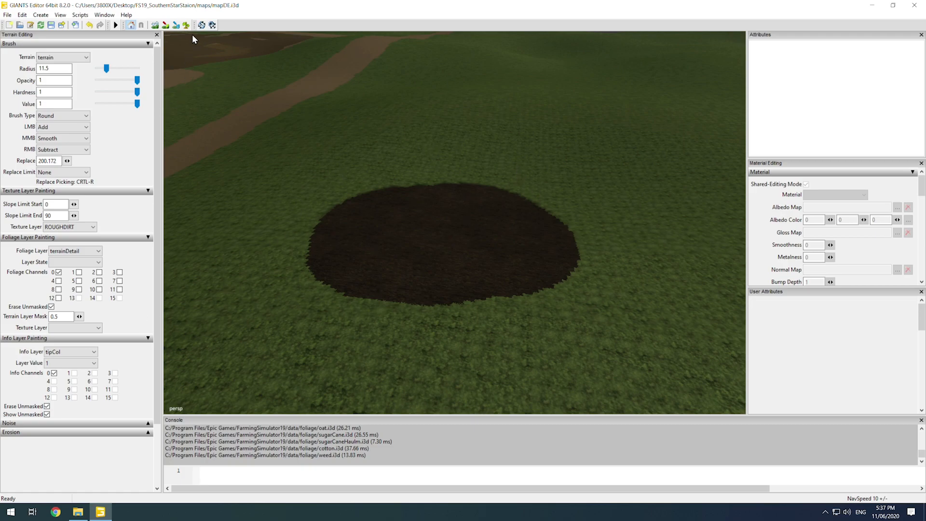
Choose the wheat foliage layer at the harvest ready 1 state and paint it over the soil circle
left_click(75, 251)
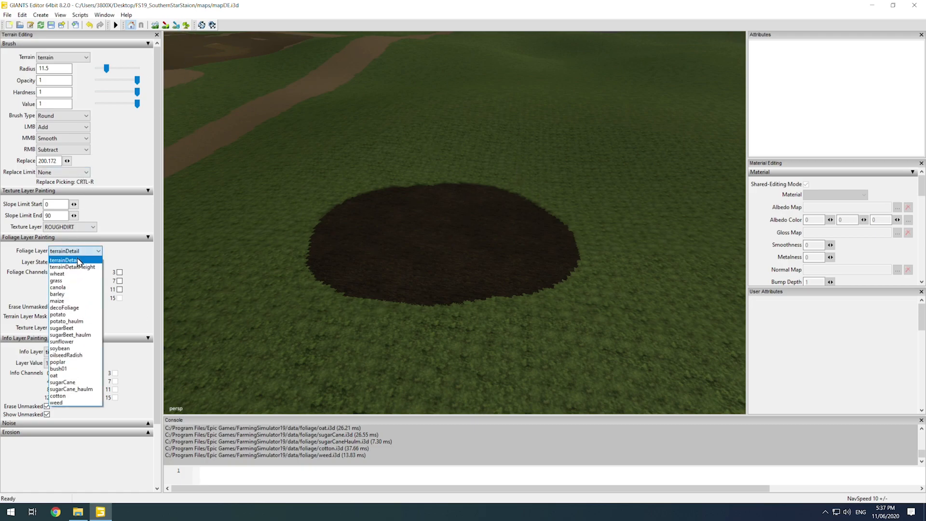
left_click(57, 273)
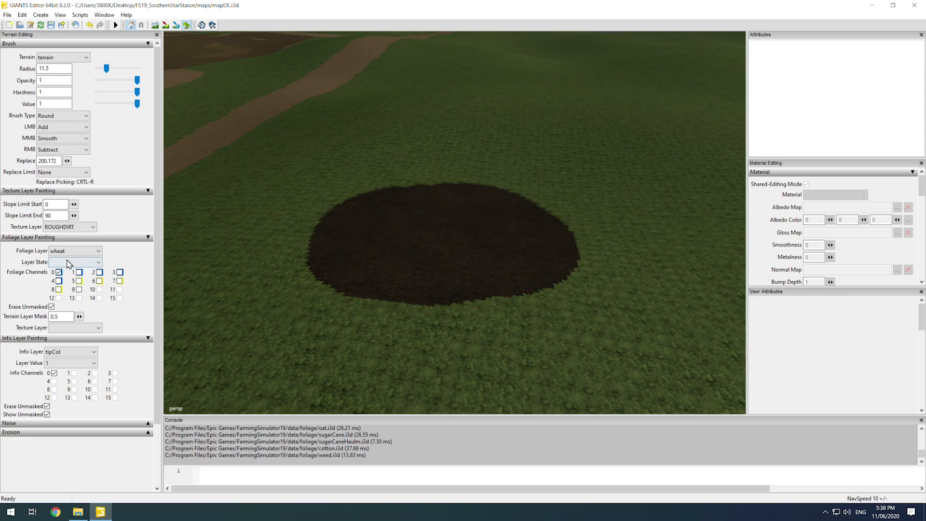
left_click(76, 261)
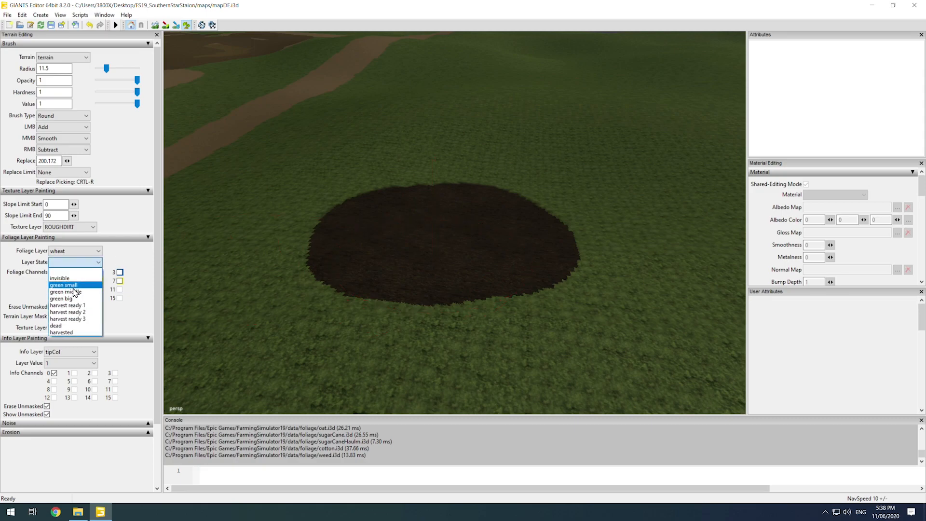
left_click(63, 285)
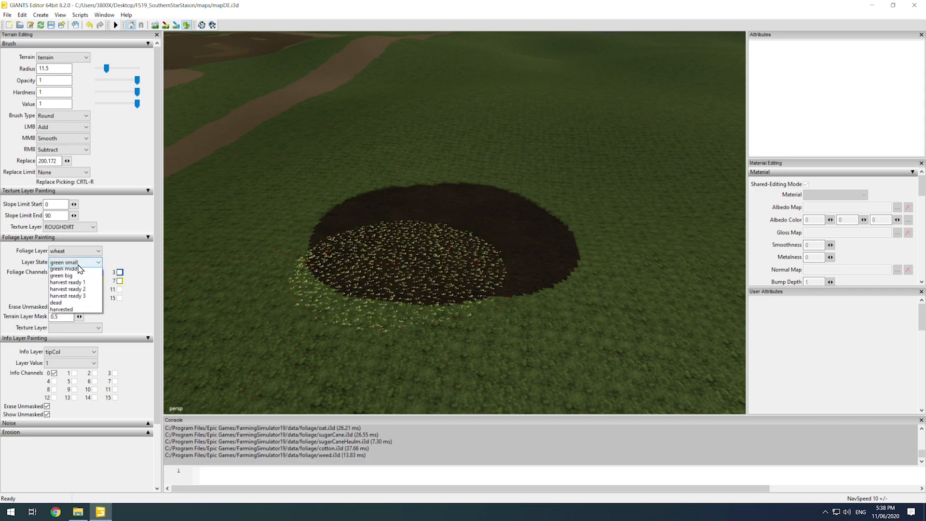
left_click(67, 282)
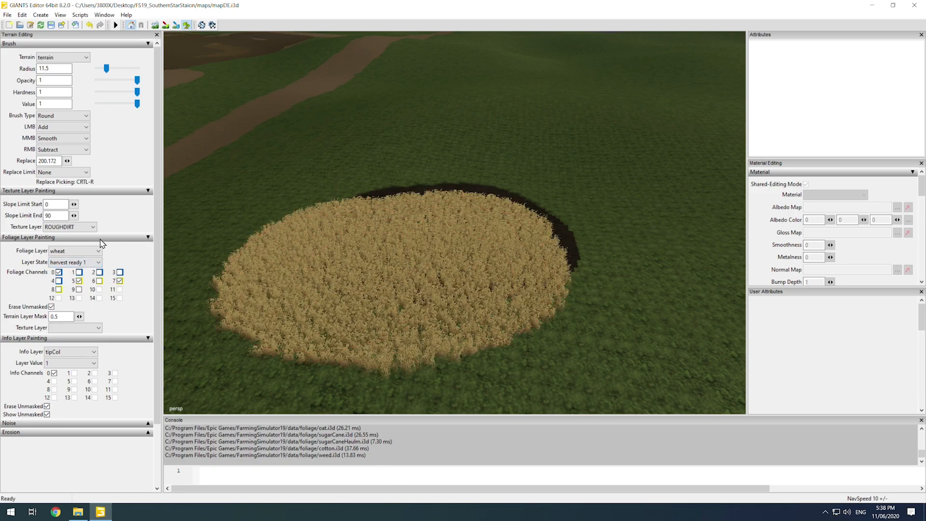
Paint decoFoliage over the wheat circle using grassLong small and bigAlive chenopodium states
left_click(74, 251)
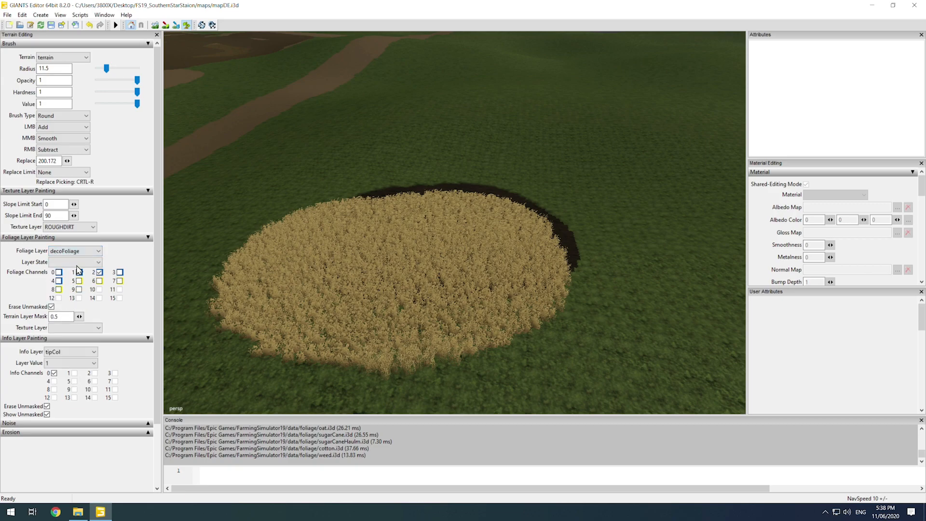
left_click(75, 261)
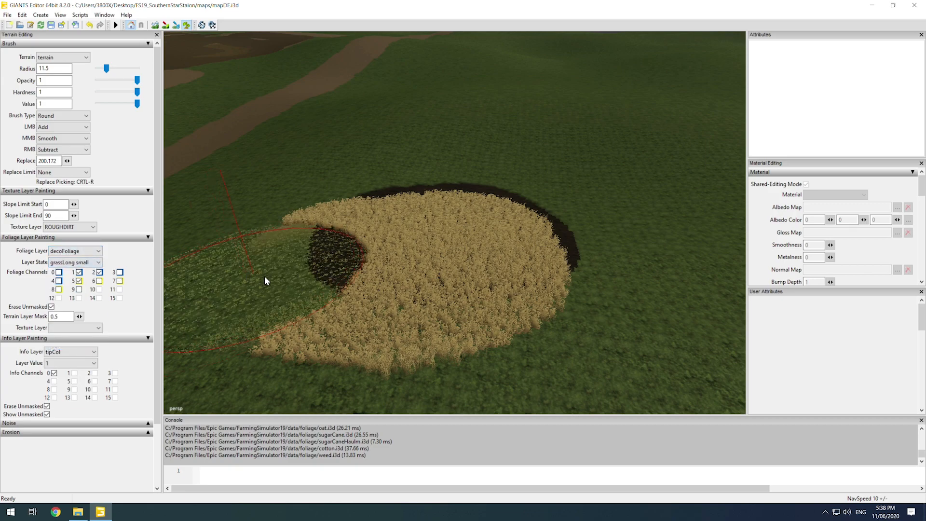
left_click(97, 261)
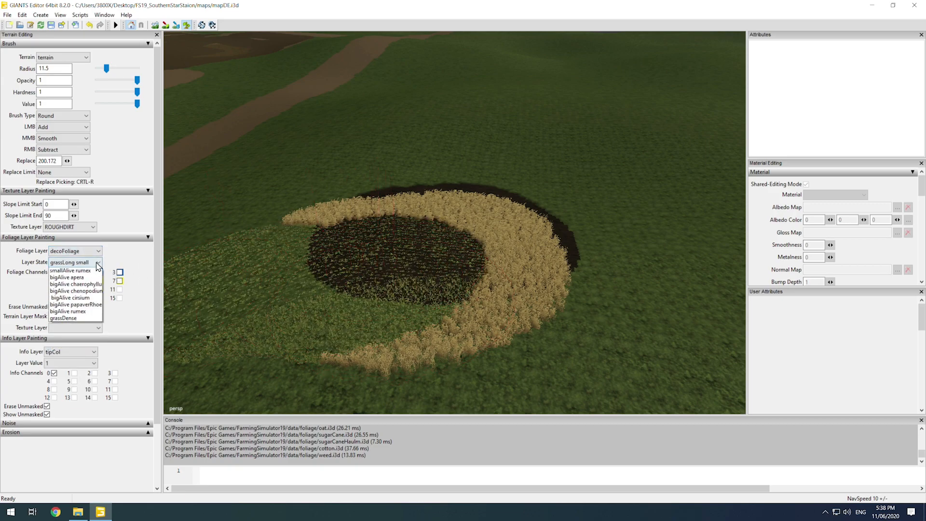
left_click(75, 291)
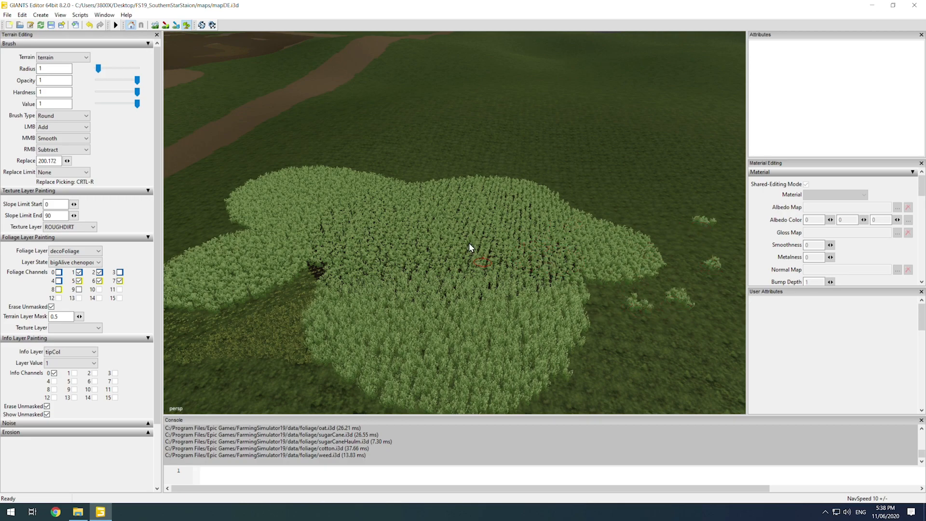
Switch the foliage layer from decoFoliage to bush01 for the next painting pass
left_click(75, 263)
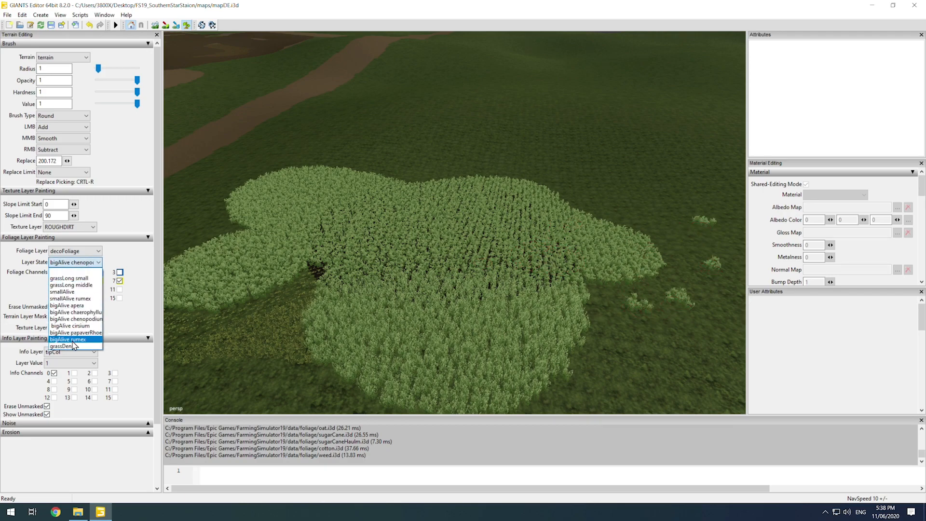
left_click(74, 251)
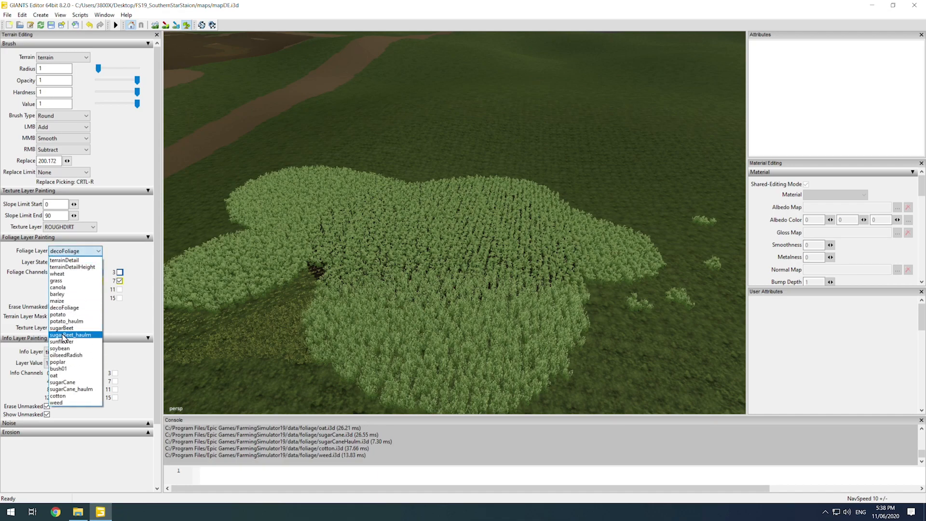
left_click(59, 368)
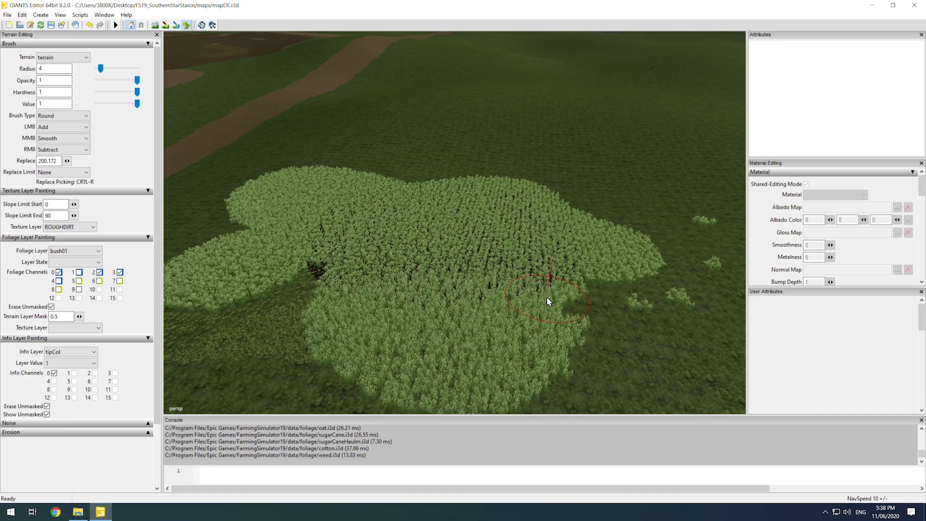
Set the bush01 layer state to State 1 and paint bushes into the deco patch
left_click(74, 261)
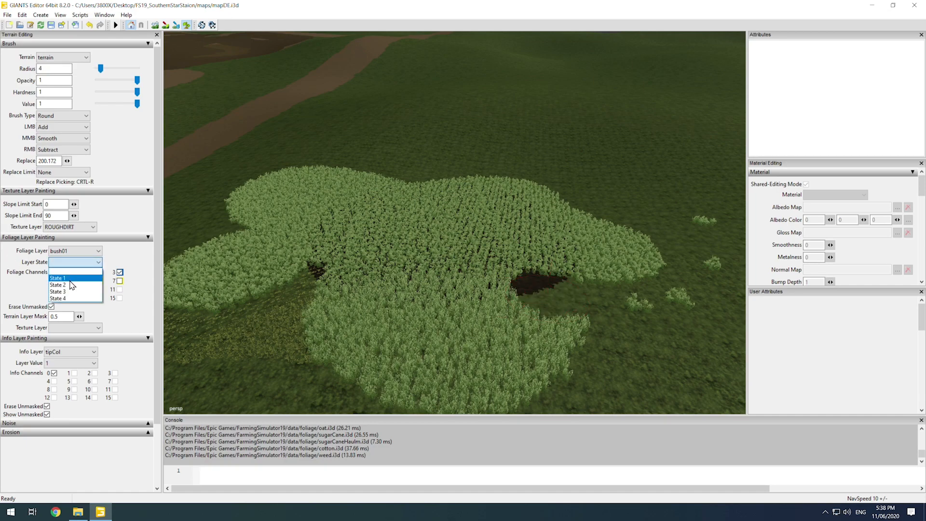
left_click(57, 278)
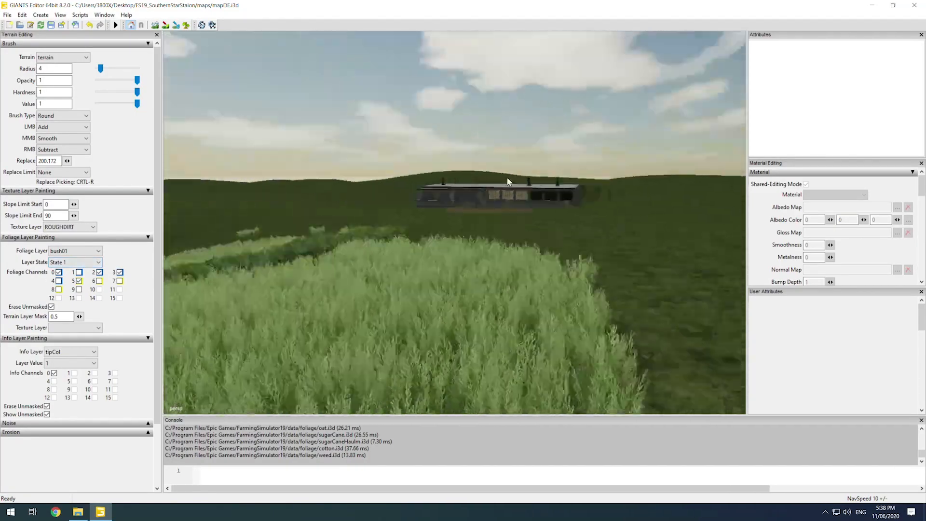
Paint green big grass across the field beside the bushes, then move on to the terrainDetail layer
left_click(98, 251)
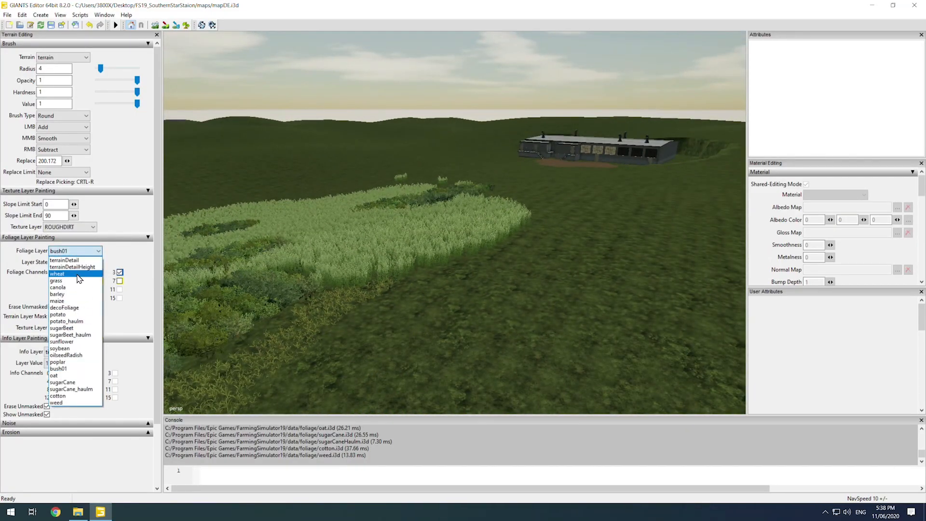
left_click(56, 280)
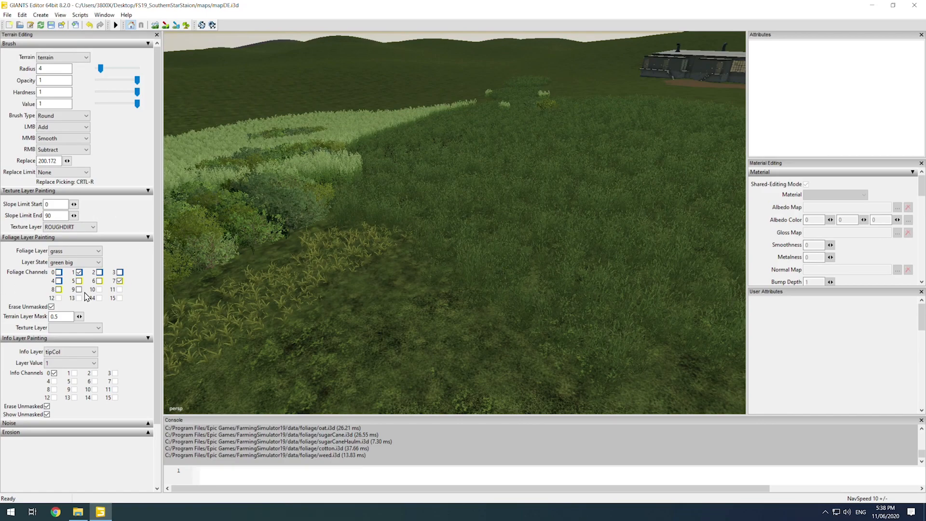
left_click(95, 251)
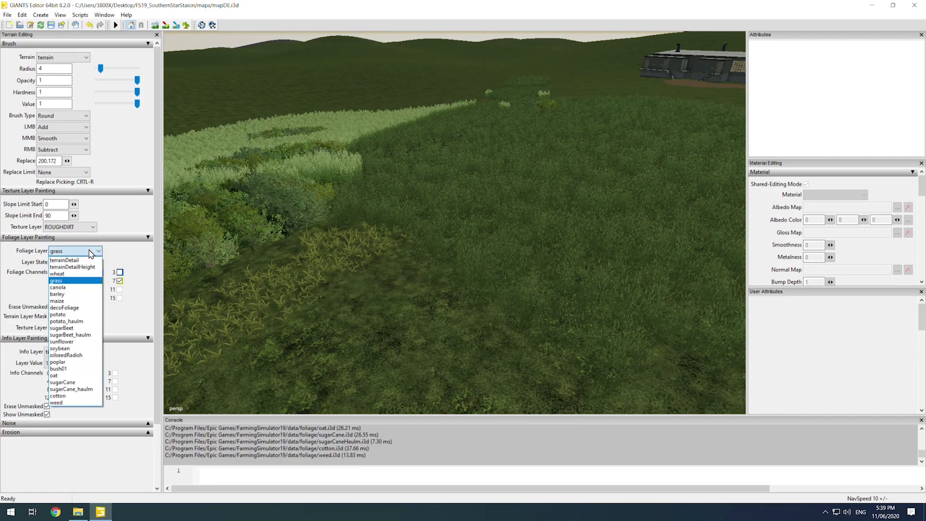
mouse_move(54, 375)
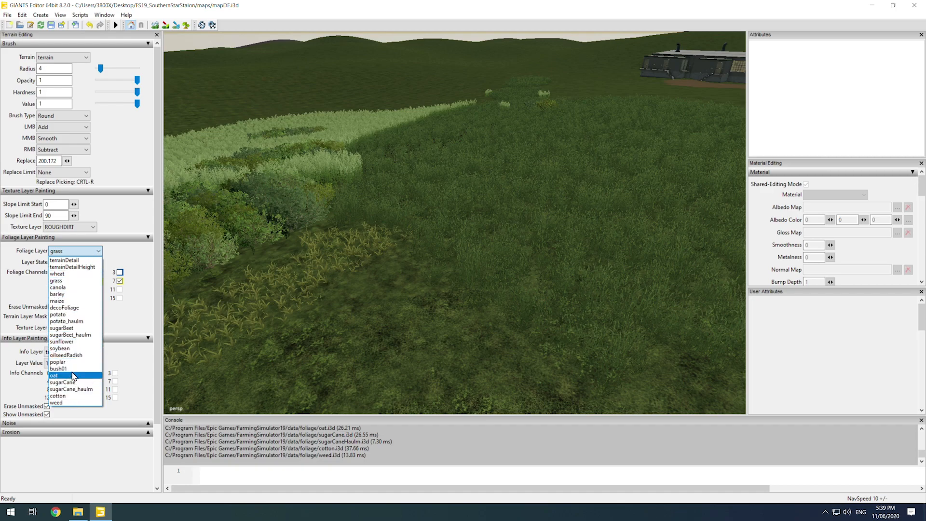
left_click(64, 266)
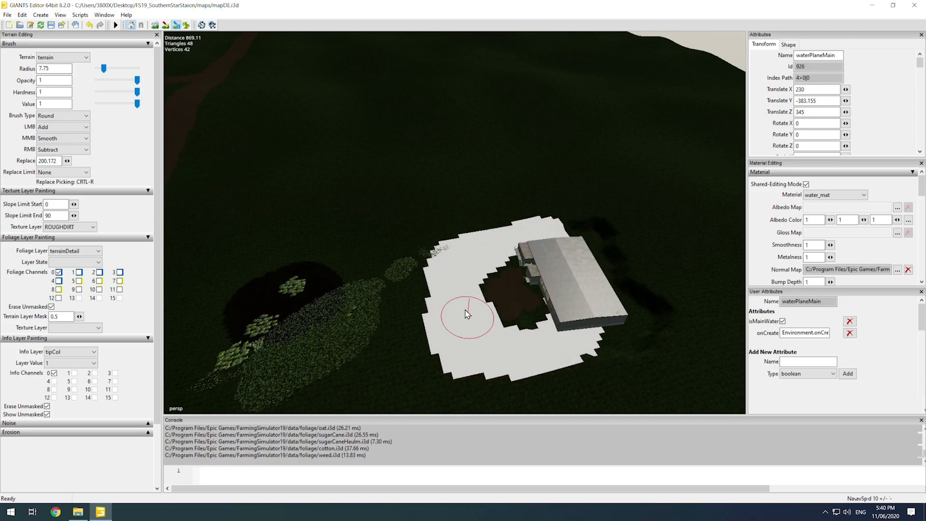
Paint the tipCol collision area beside the shed with the terrain brush
left_click_drag(467, 316, 538, 346)
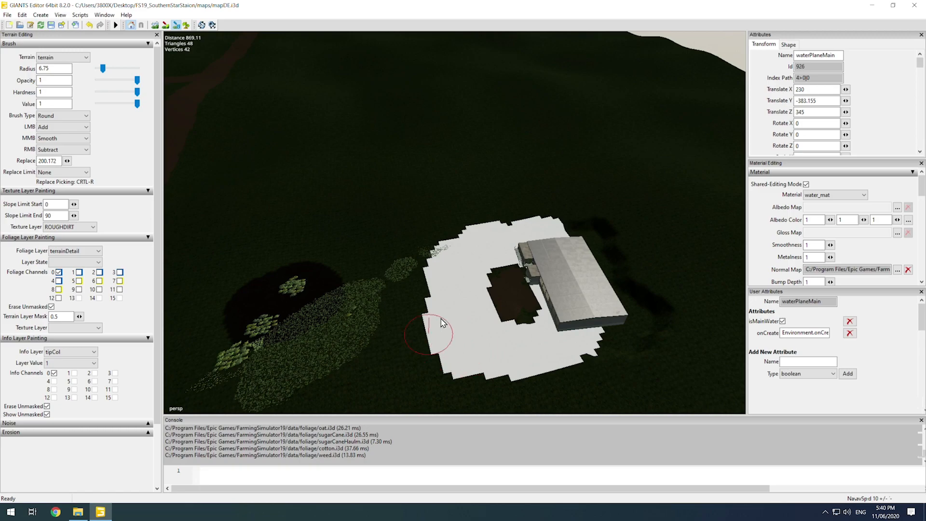
mouse_move(529, 310)
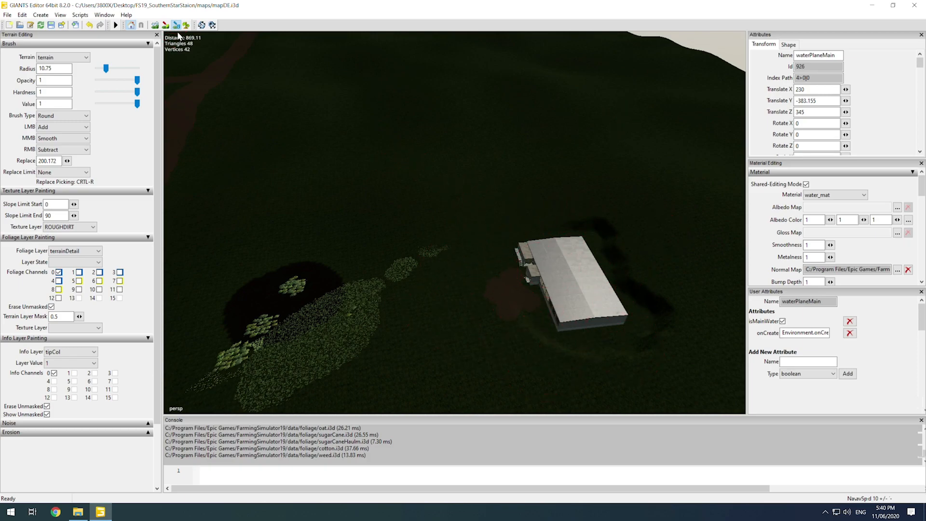
Show the farmland info layer at value 63 as coloured regions over the map
left_click(69, 351)
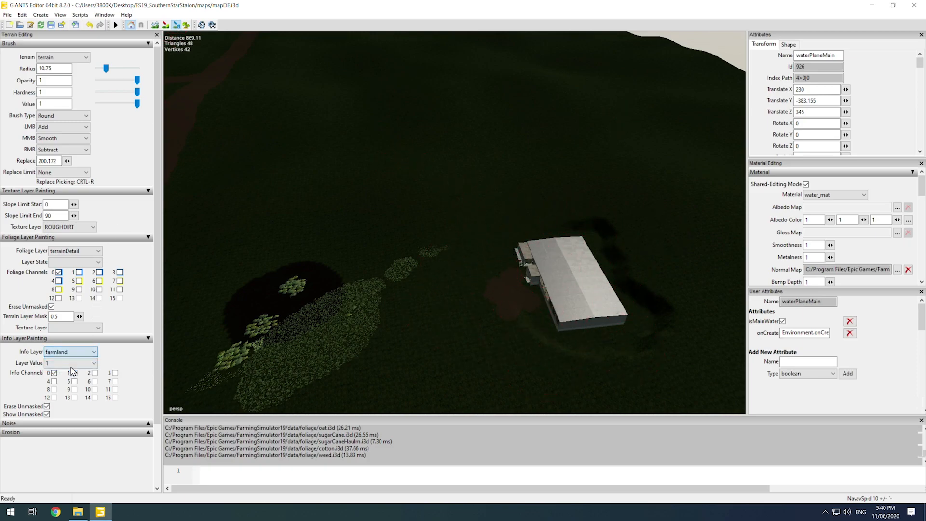
left_click(93, 363)
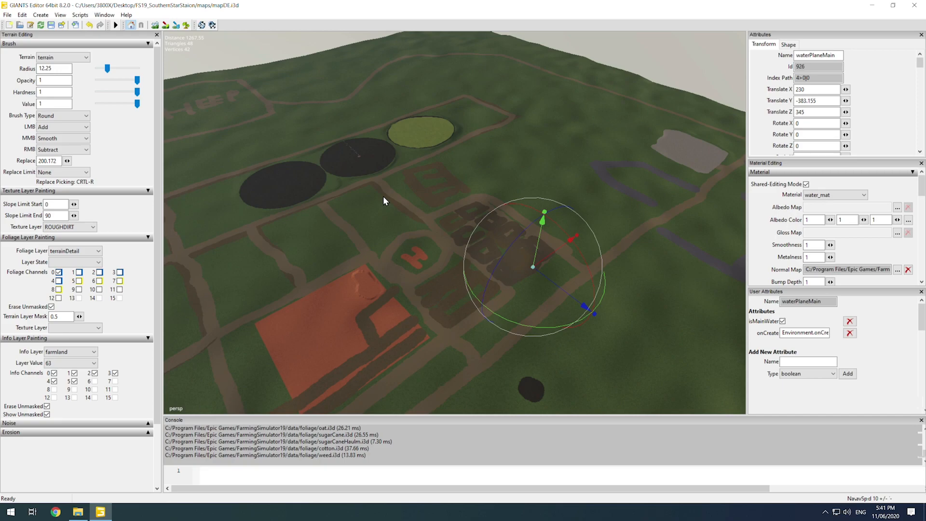
mouse_move(385, 201)
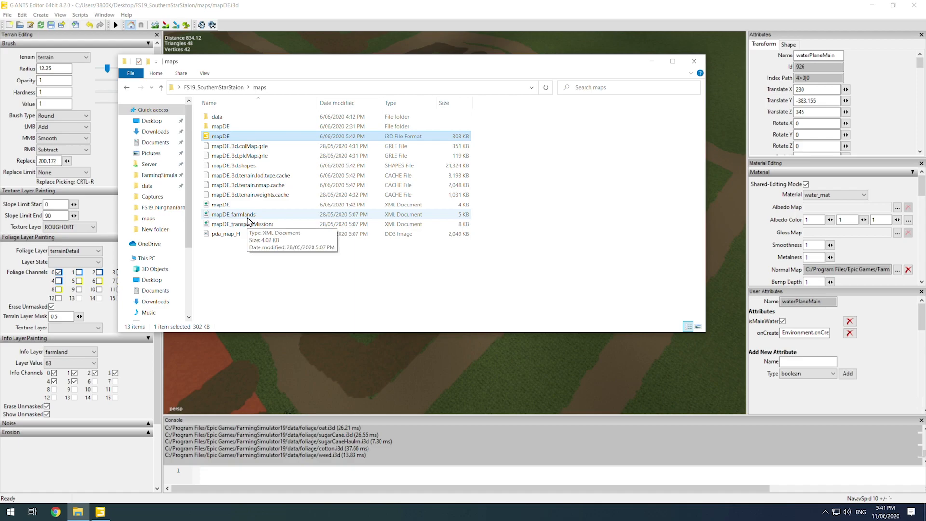
Open mapDE_farmlands.xml from the maps folder in Notepad++
left_click(234, 214)
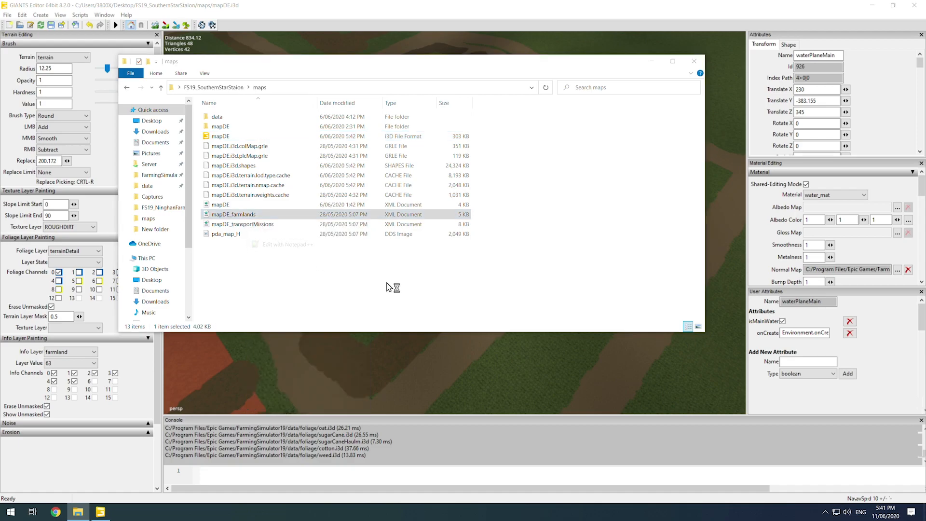
double_click(234, 214)
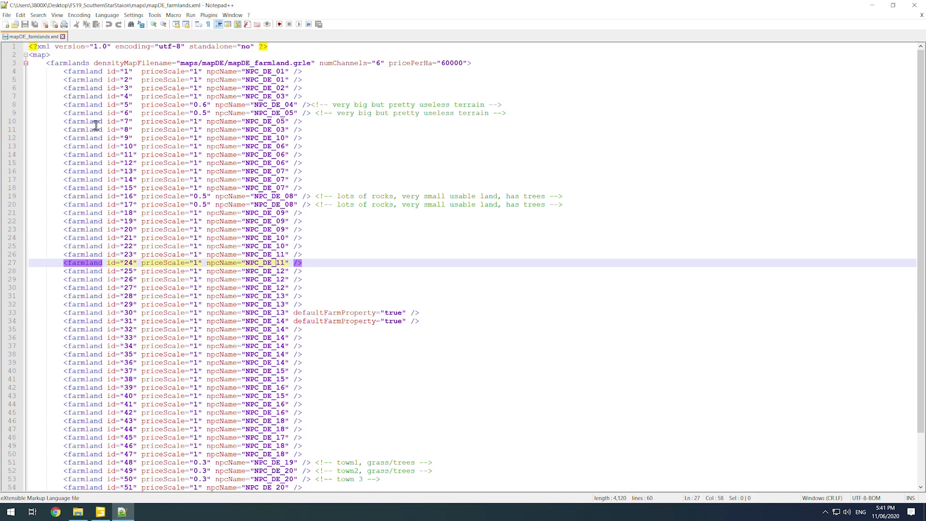
Scroll through the farmland IDs with their price scales and NPC owners
scroll("down", 3)
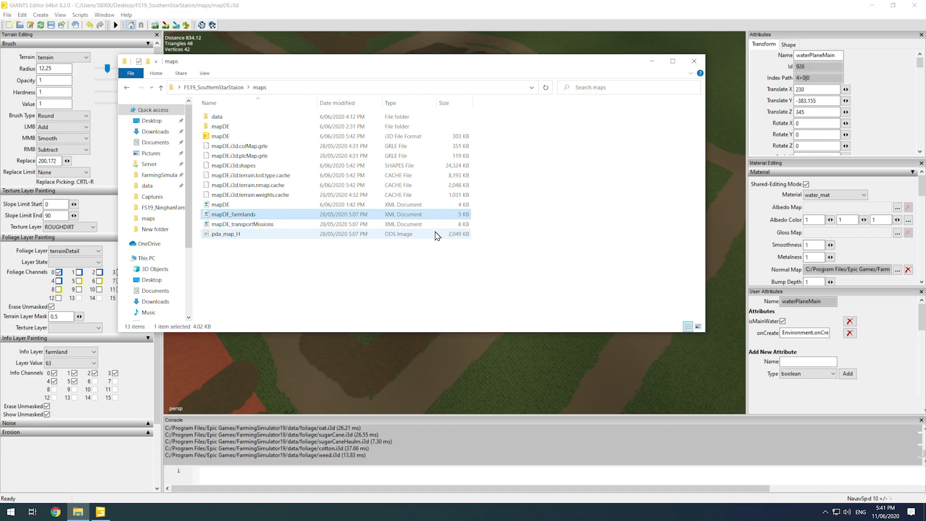
mouse_move(244, 214)
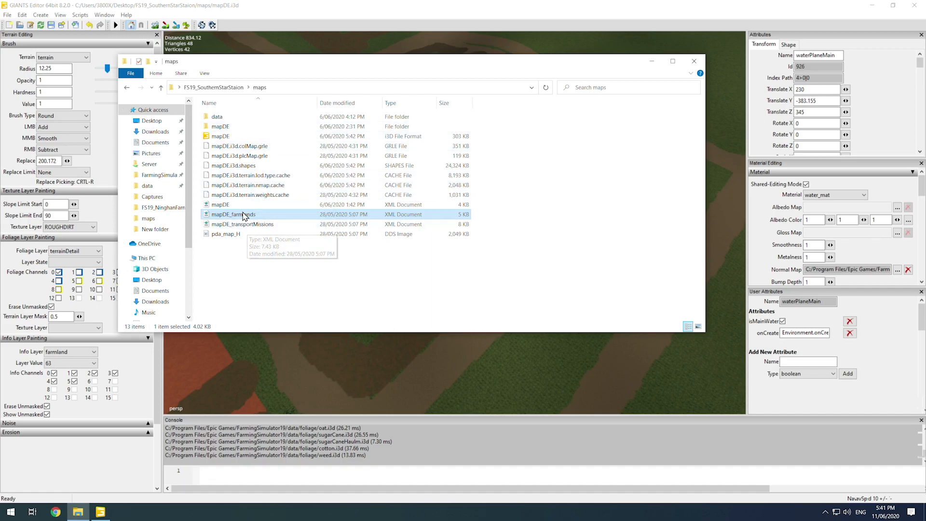
Bring GIANTS Editor back in front to view the painted farmland regions
left_click(693, 60)
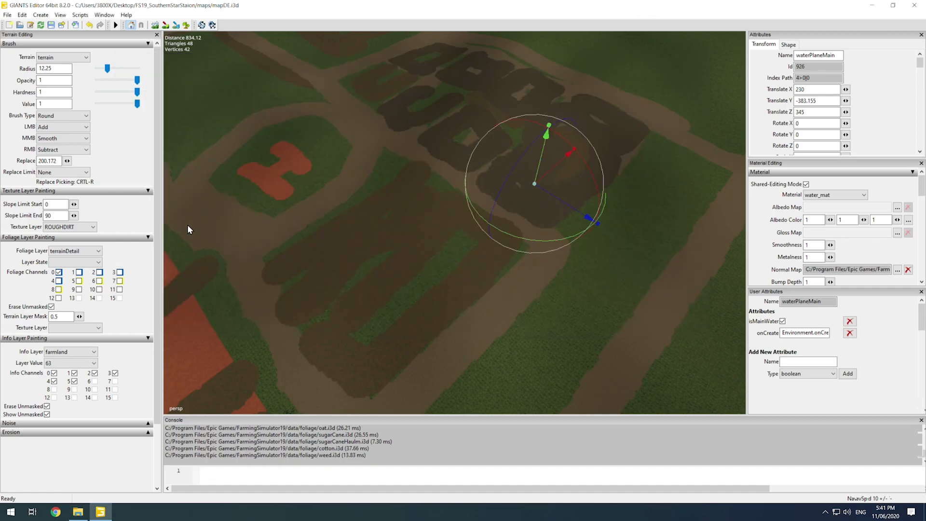